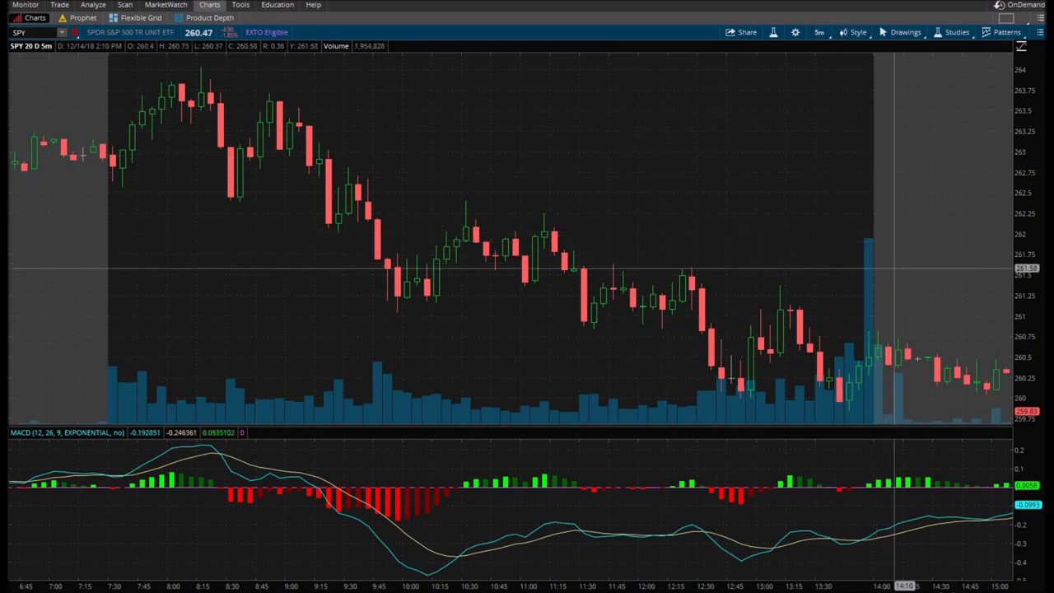
mouse_move(408, 263)
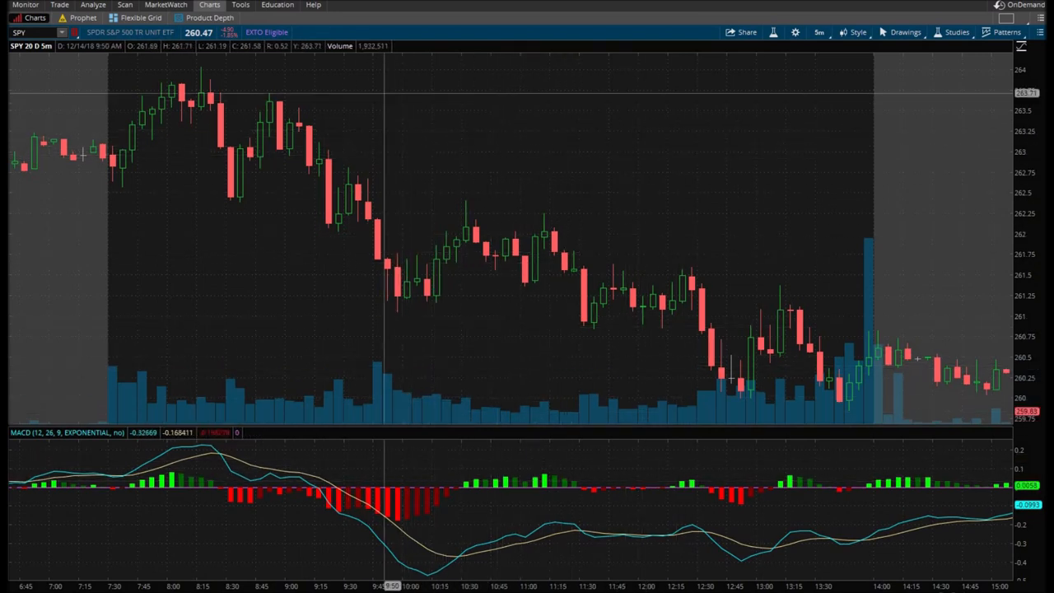
mouse_move(250, 277)
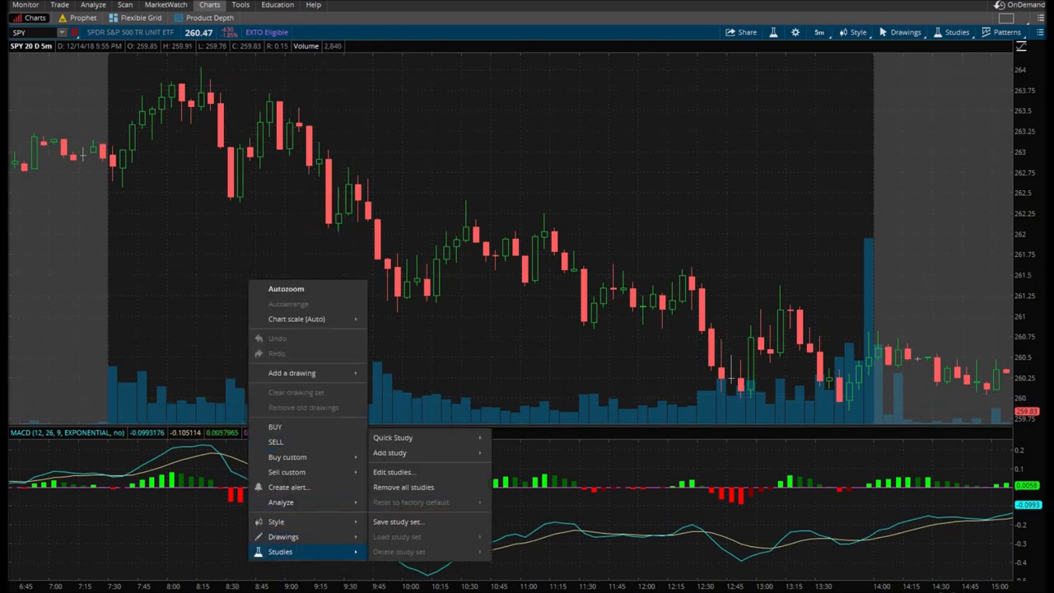
Step: Filter the Edit Studies list with 'macd' and bring up options for the built-in MACD study
left_click(394, 471)
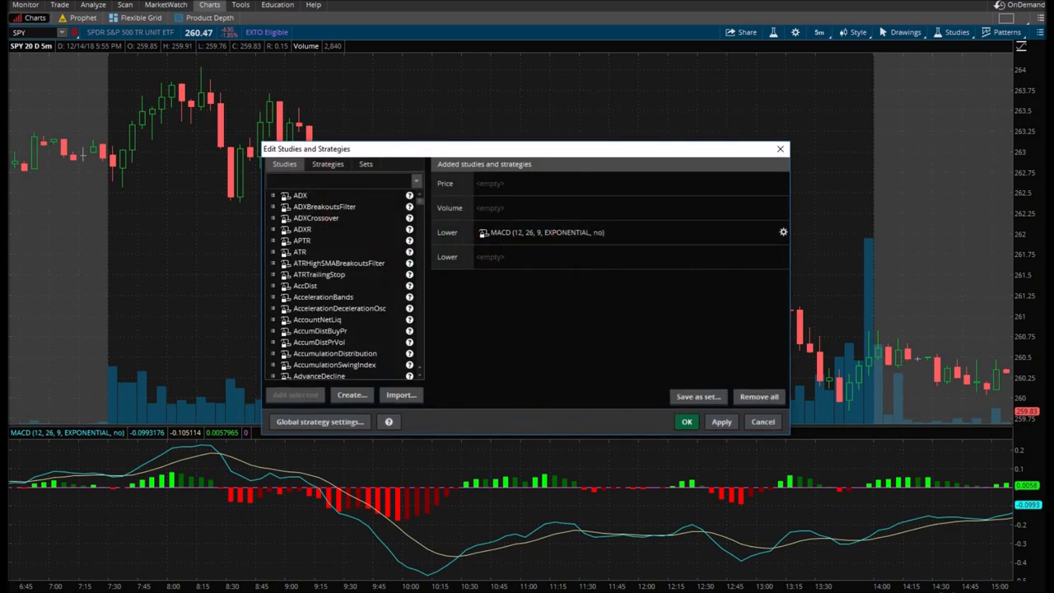
left_click(342, 179)
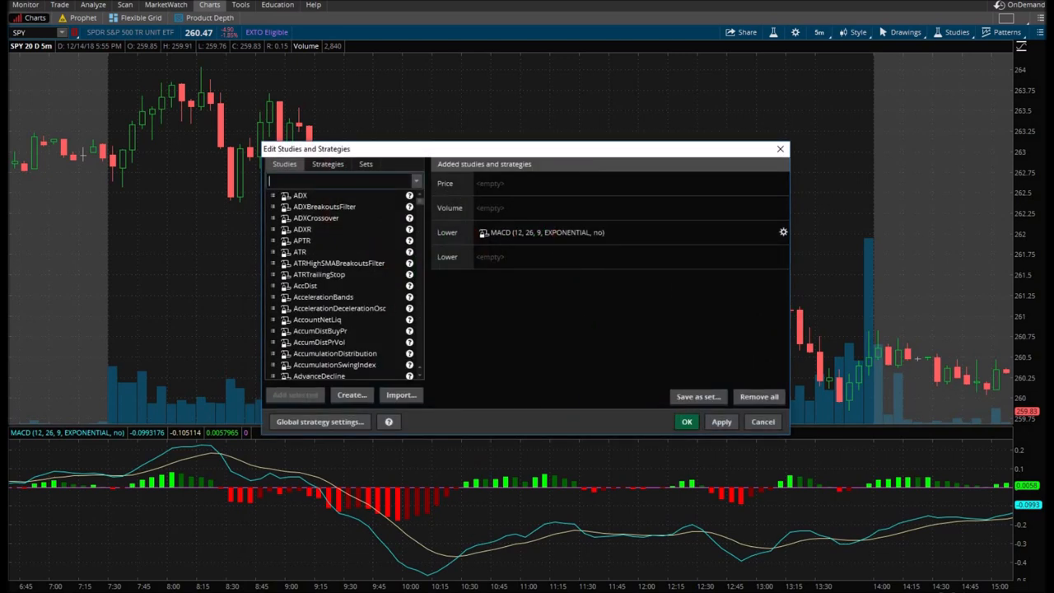
type("macd")
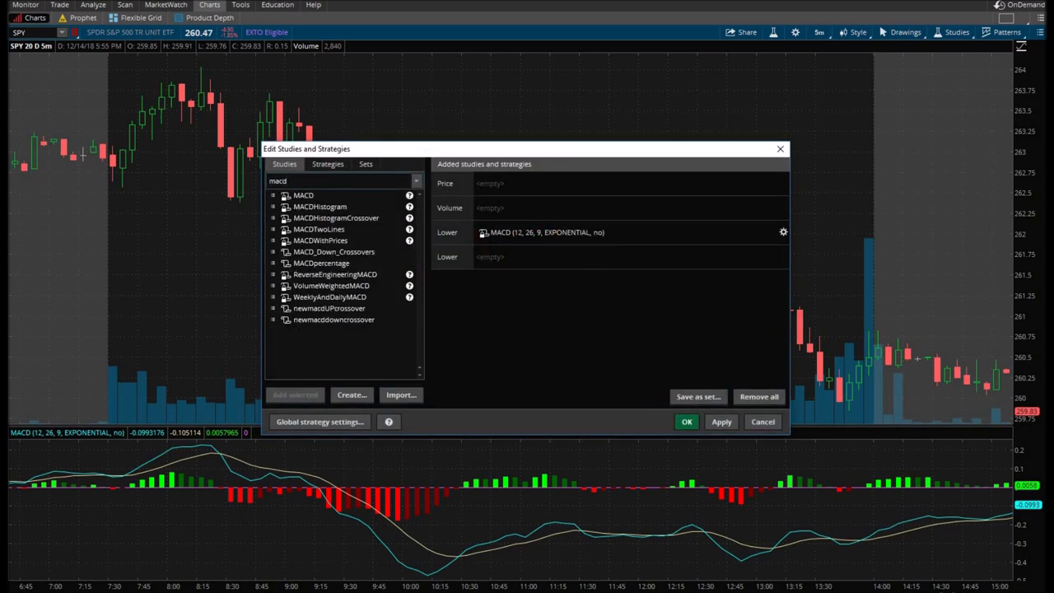
right_click(303, 194)
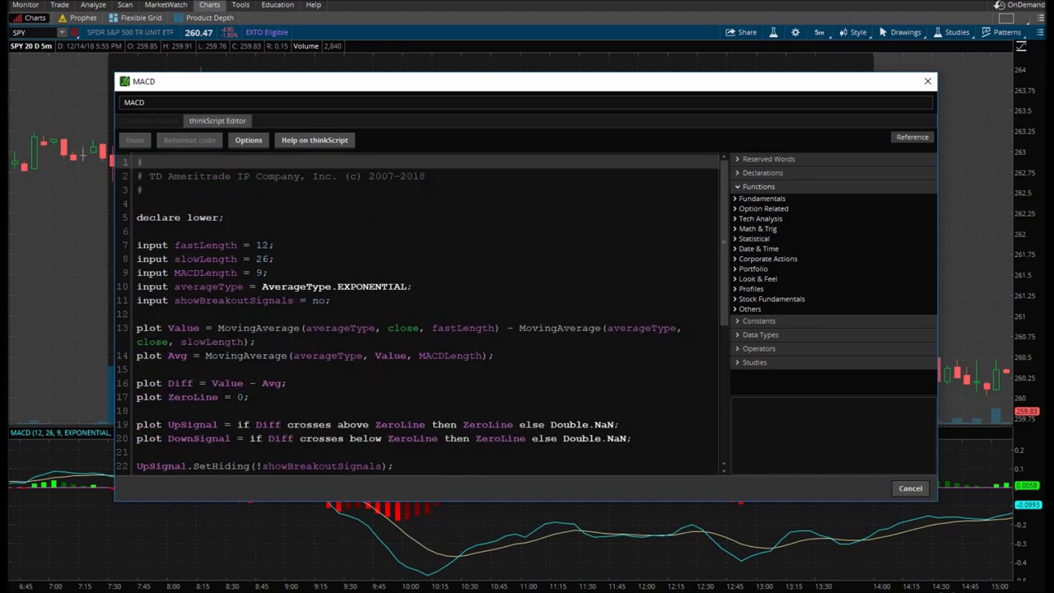
Step: Select the built-in MACD study's source code for copying
double_click(204, 244)
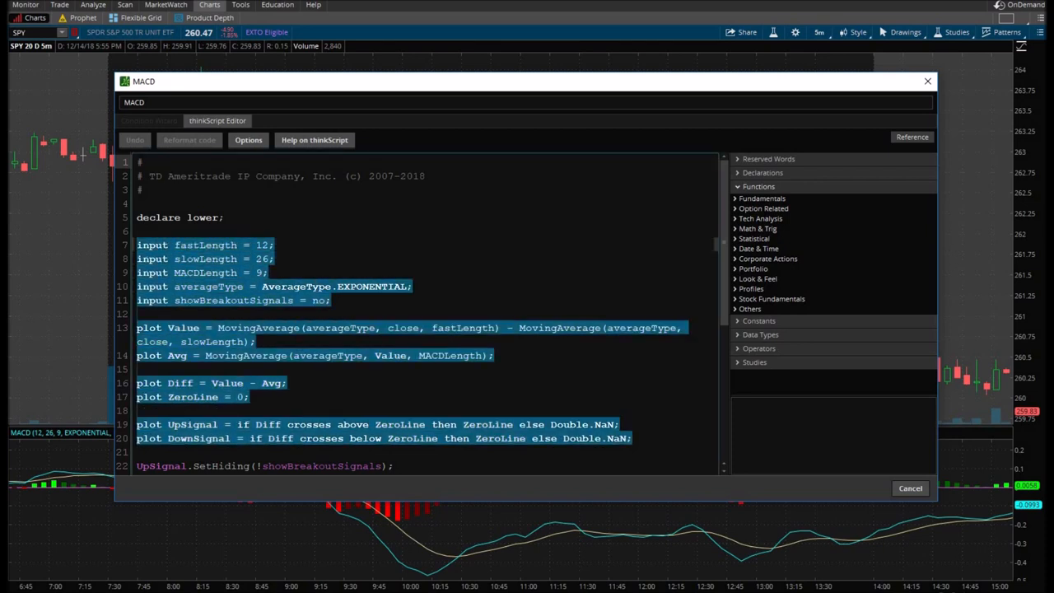
scroll("down", 3)
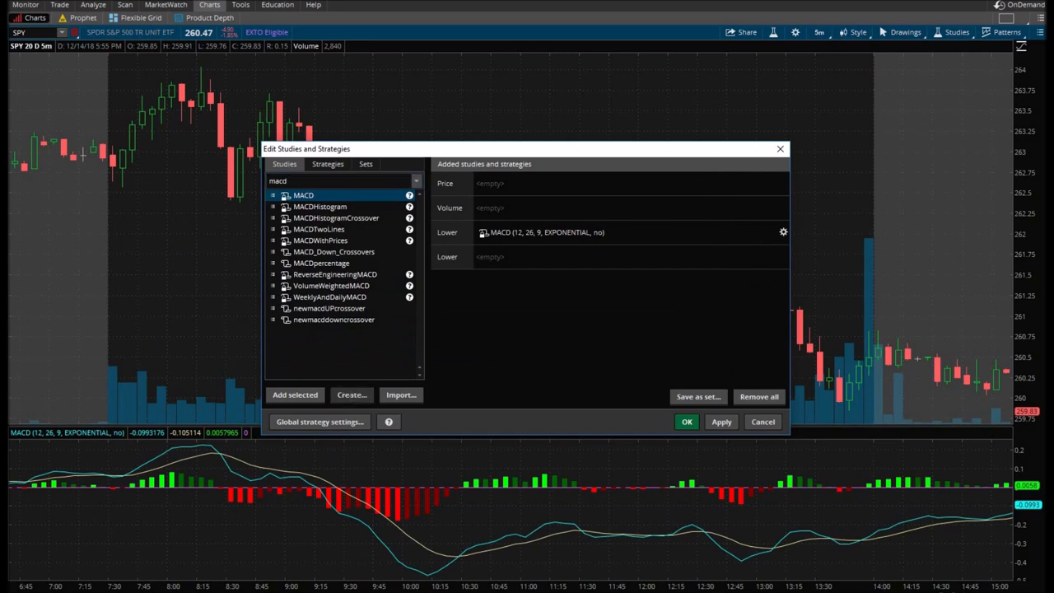
Step: Create a new custom study and name it example_macd_youtube
left_click(353, 396)
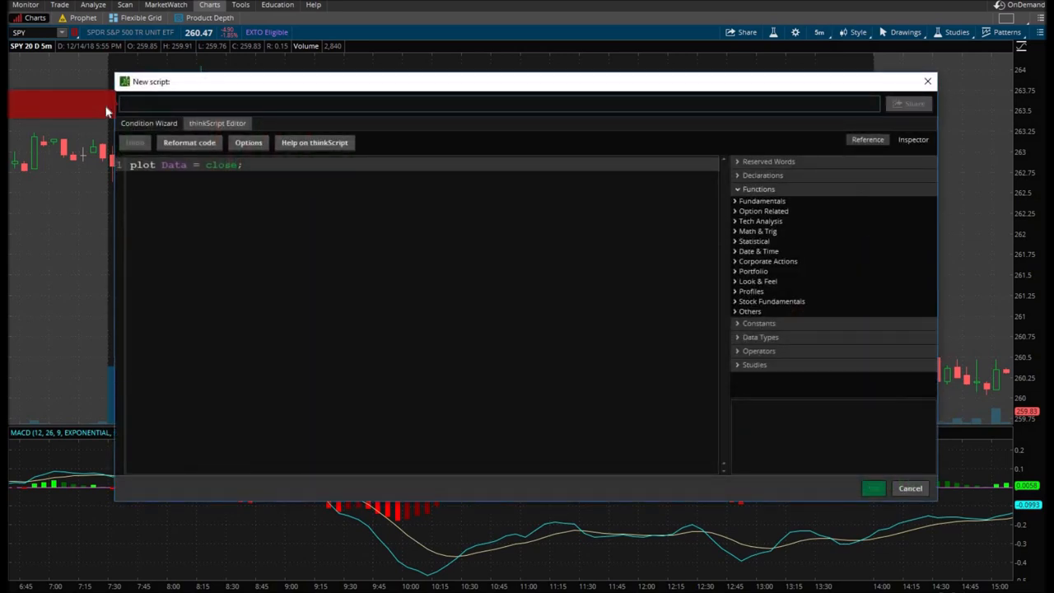
type("example_macd")
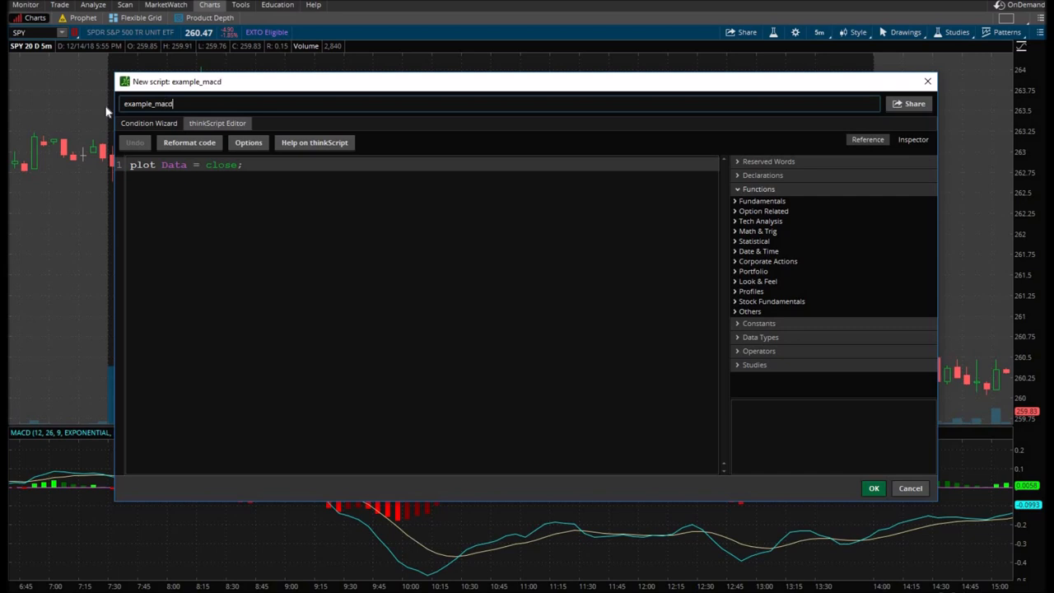
type("_you")
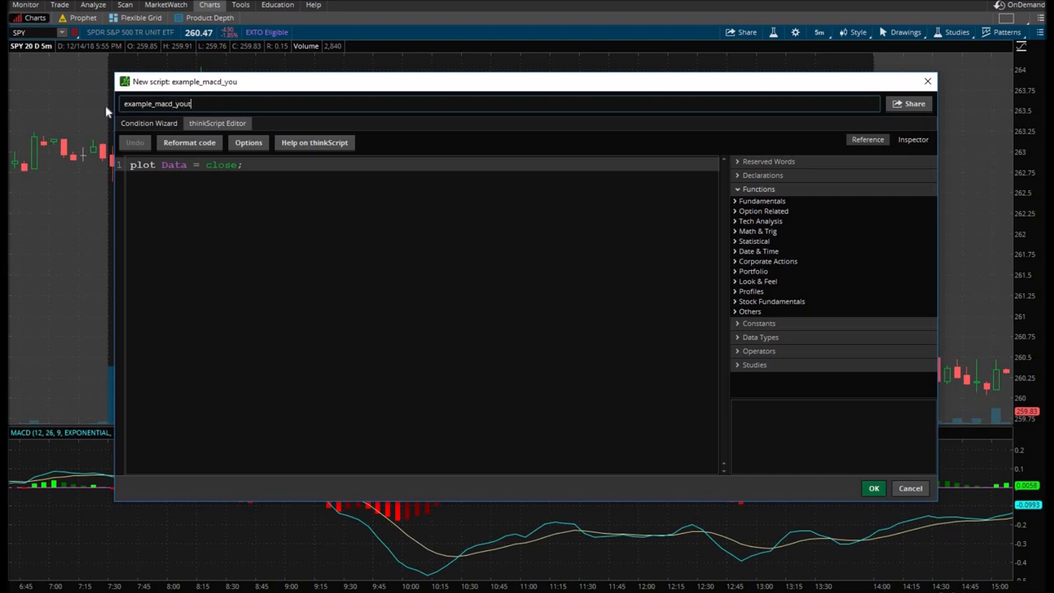
type("tube")
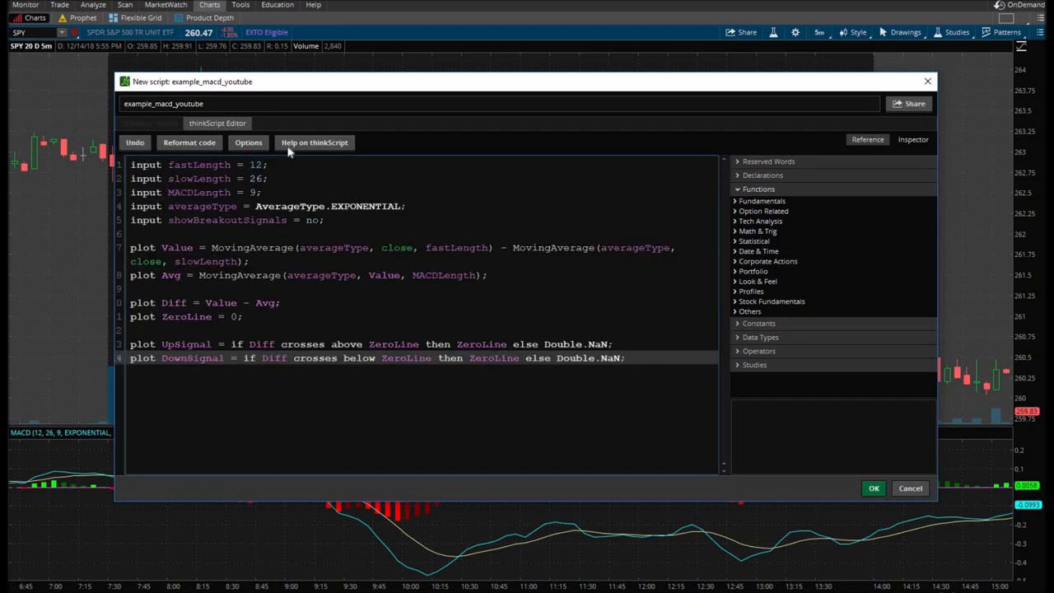
Step: Replace the MACD plot keywords with def and start a new line for Condition1
double_click(198, 164)
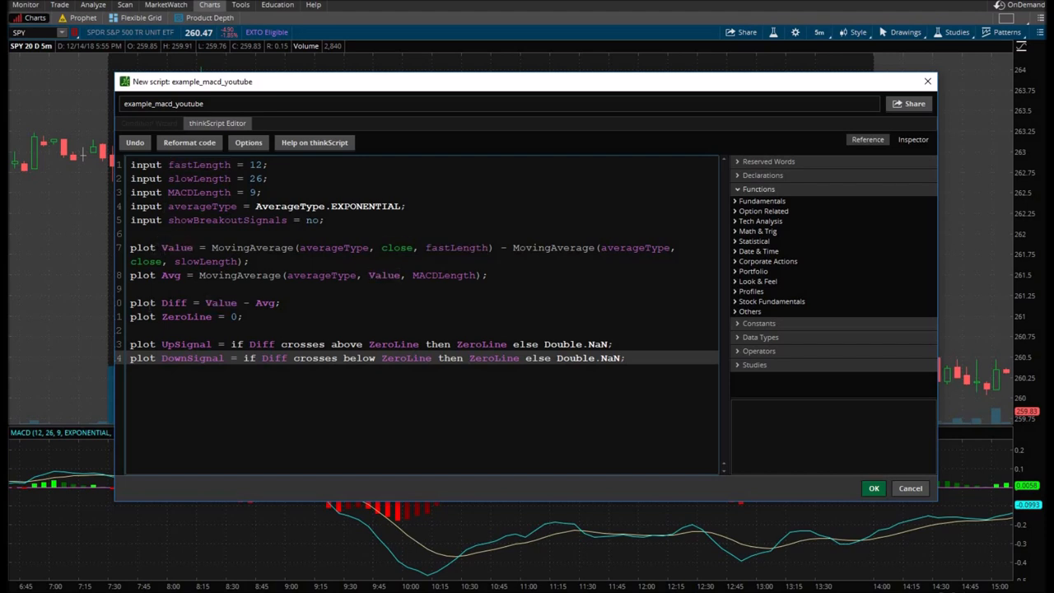
double_click(177, 247)
type("d")
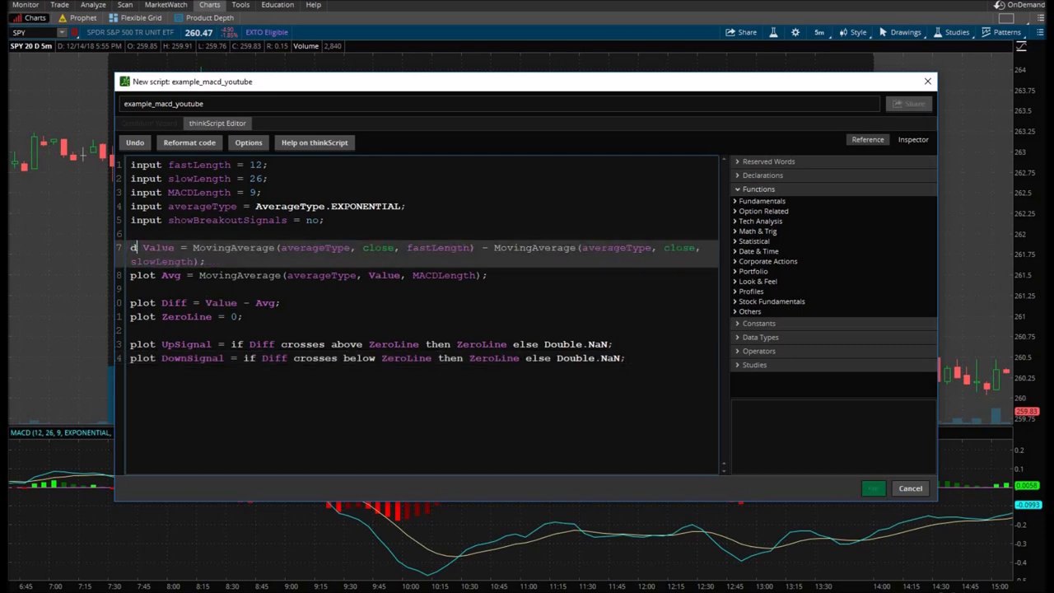
type("ef")
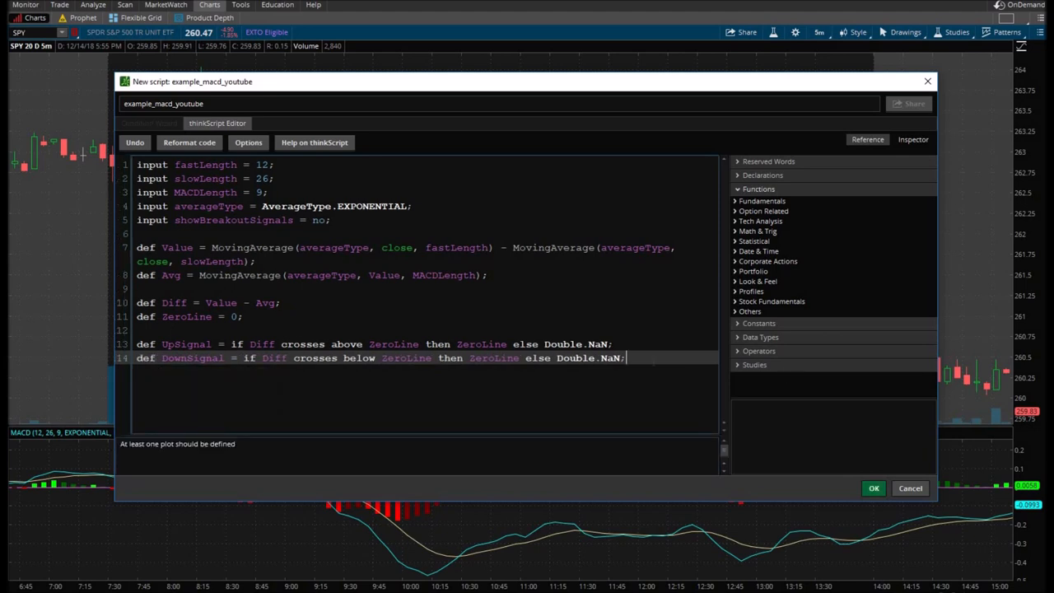
key("enter")
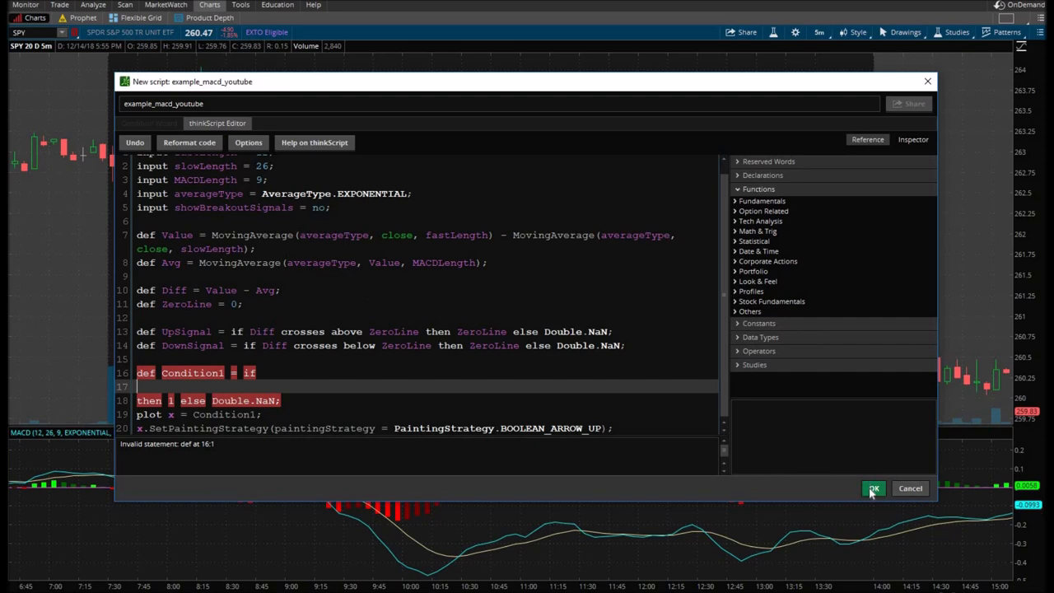
Step: Save example_macd_youtube and apply the studies to the SPY chart
left_click(873, 488)
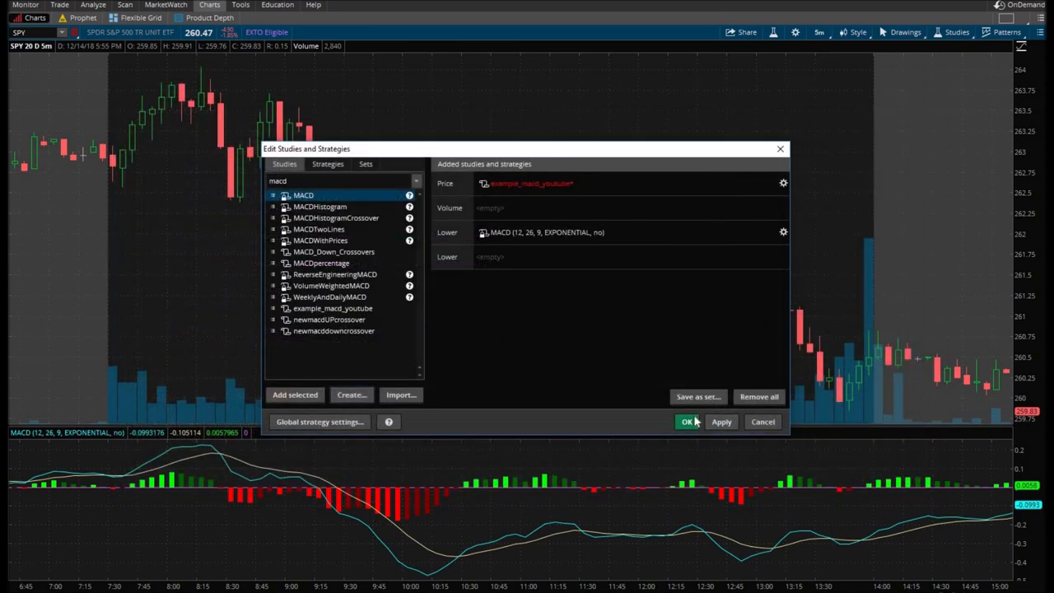
left_click(687, 422)
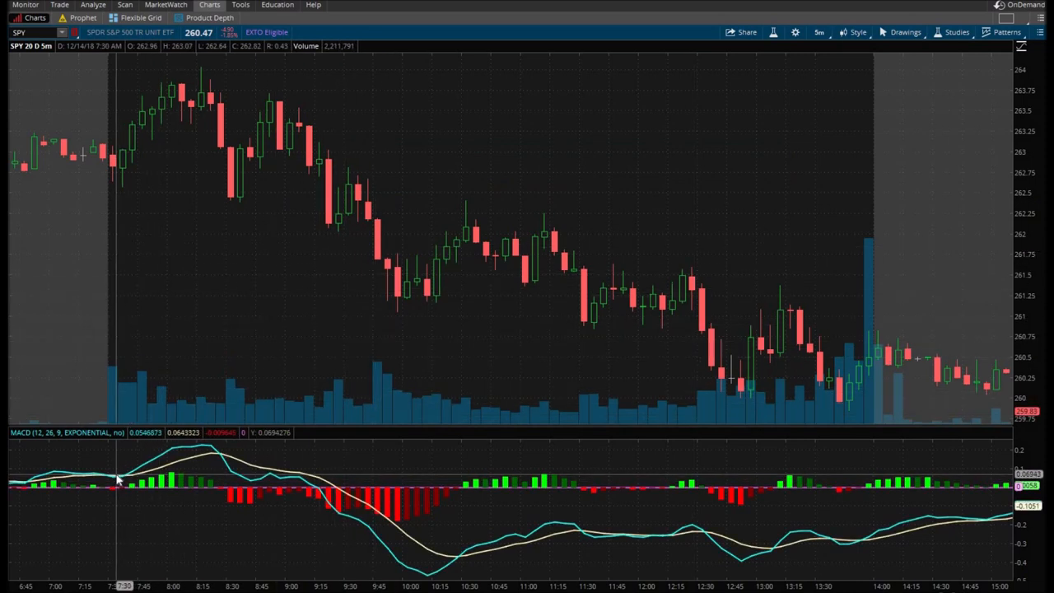
mouse_move(148, 474)
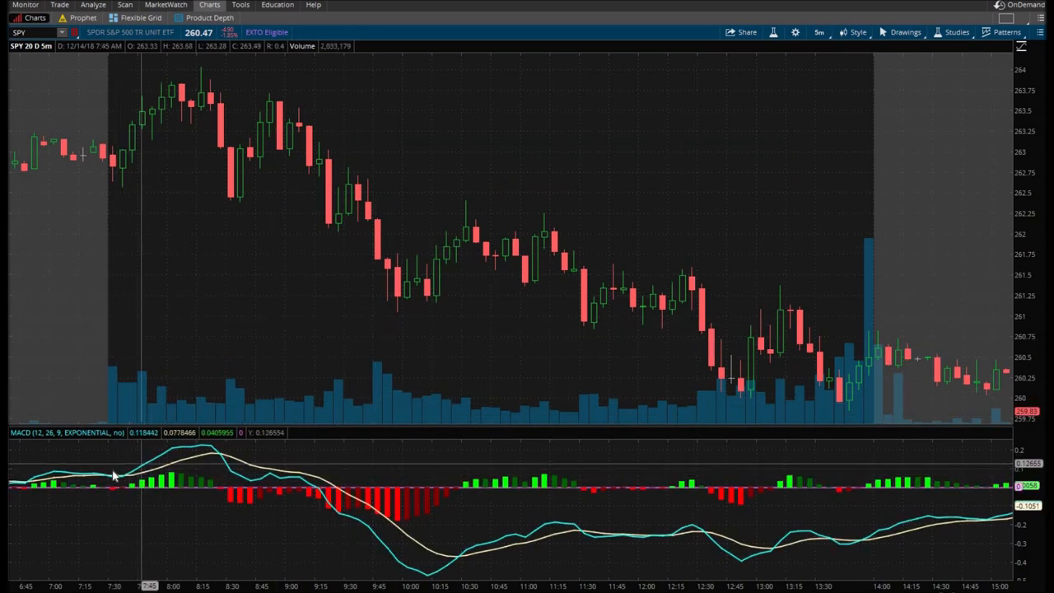
mouse_move(119, 477)
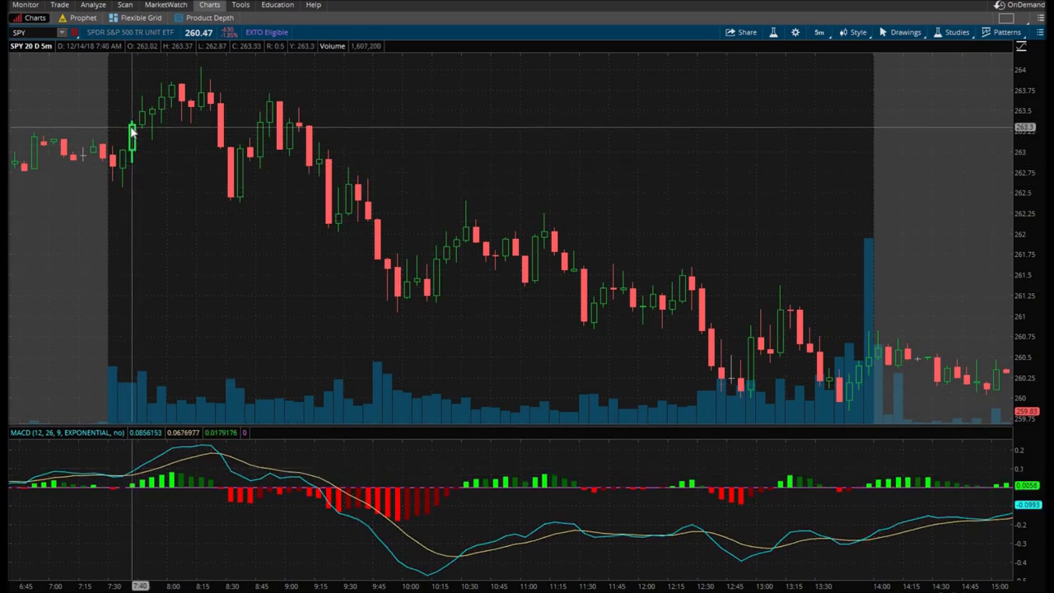
mouse_move(373, 262)
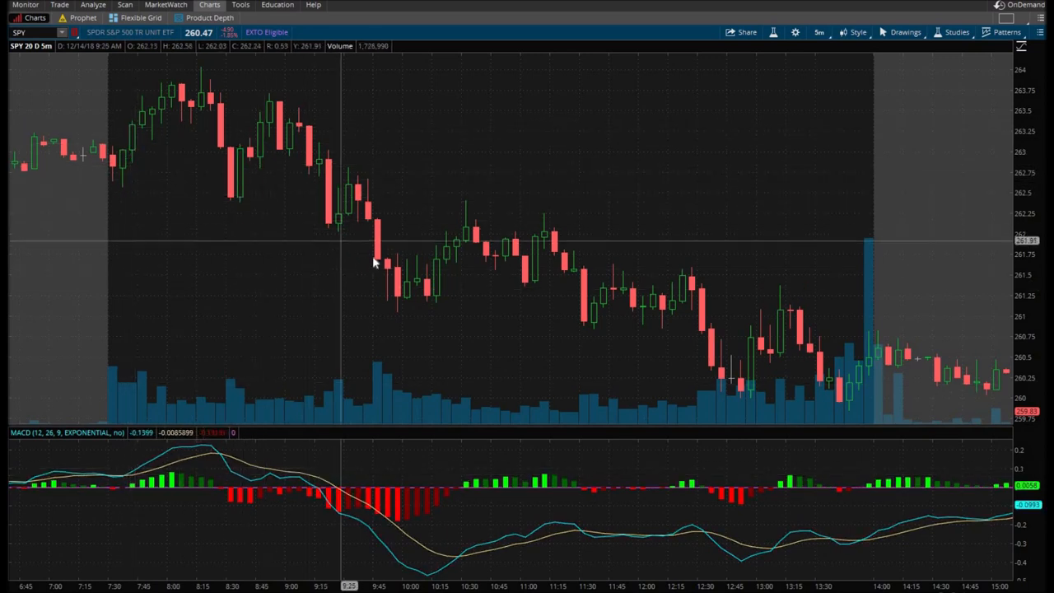
mouse_move(467, 262)
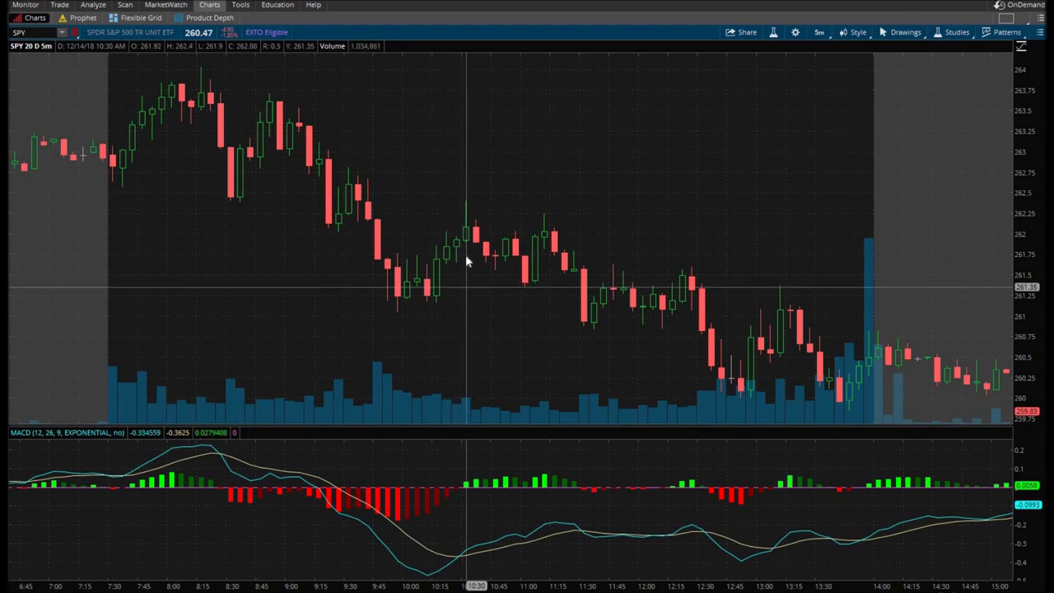
mouse_move(422, 249)
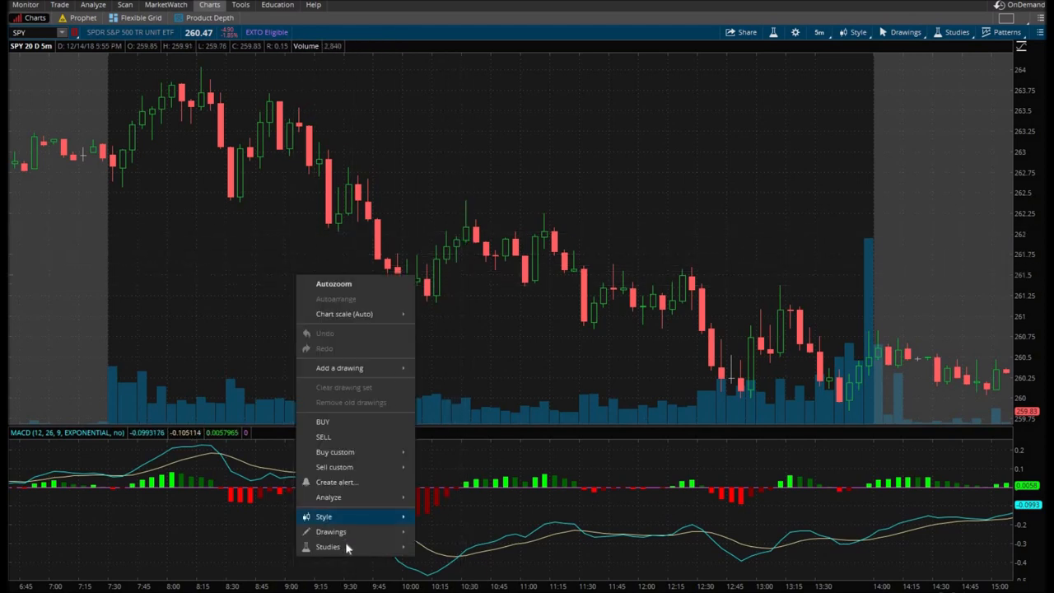
Step: Reopen example_macd_youtube's source via its gear icon in Edit Studies
left_click(328, 547)
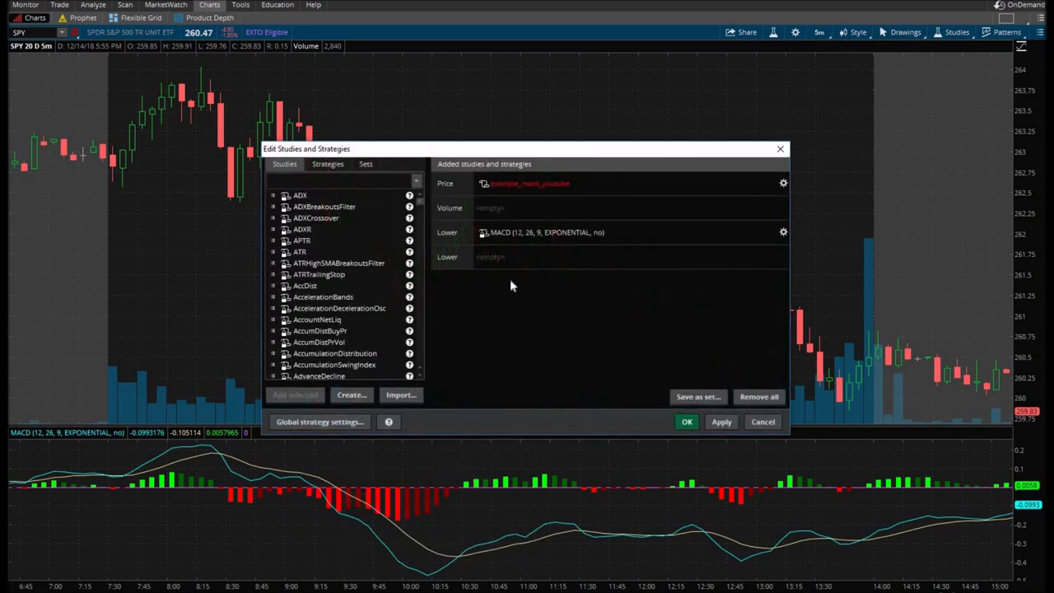
left_click(784, 183)
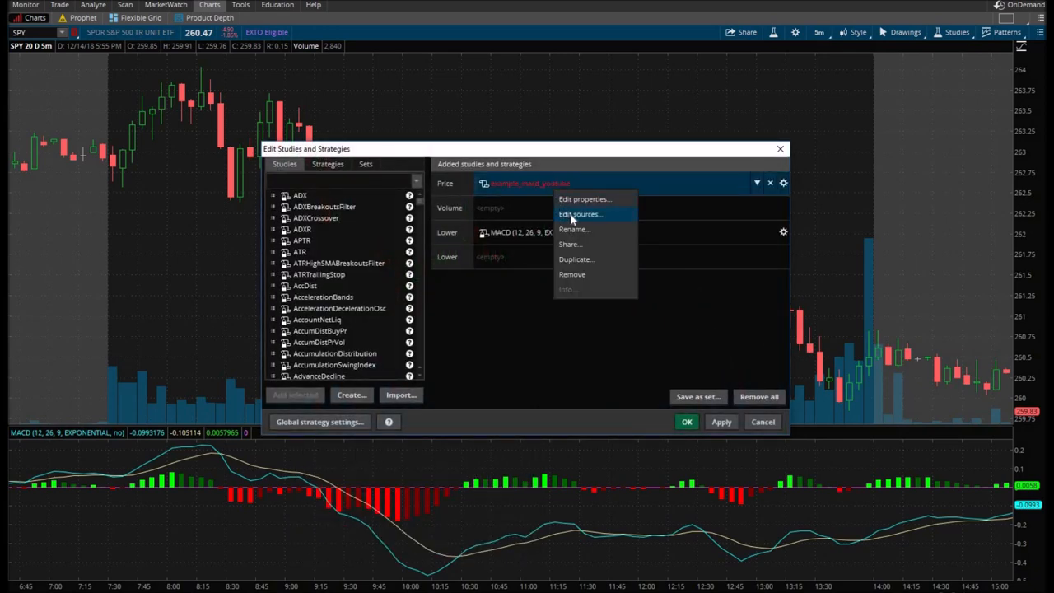
left_click(583, 198)
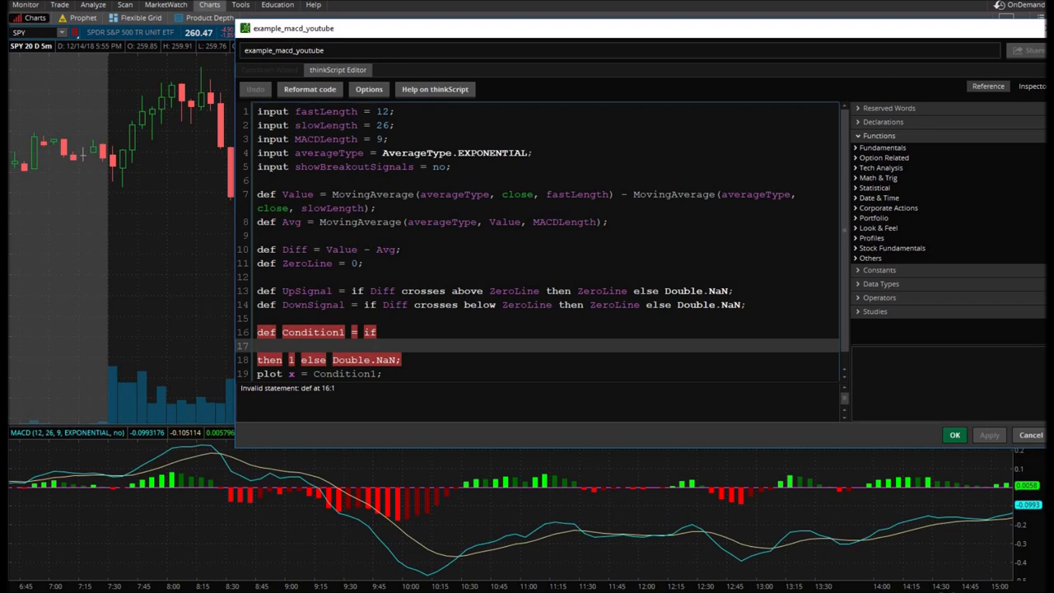
Step: Write Condition1 as value[1] < avg[1] and value > avg, plotted with BOOLEAN_ARROW_UP, and save
type("value[1")
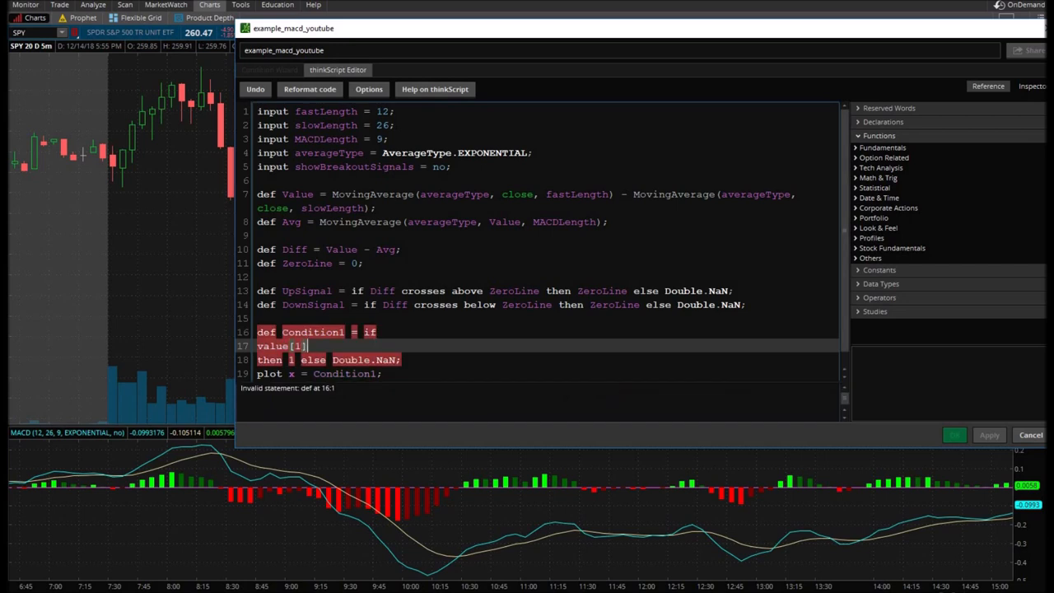
type("<")
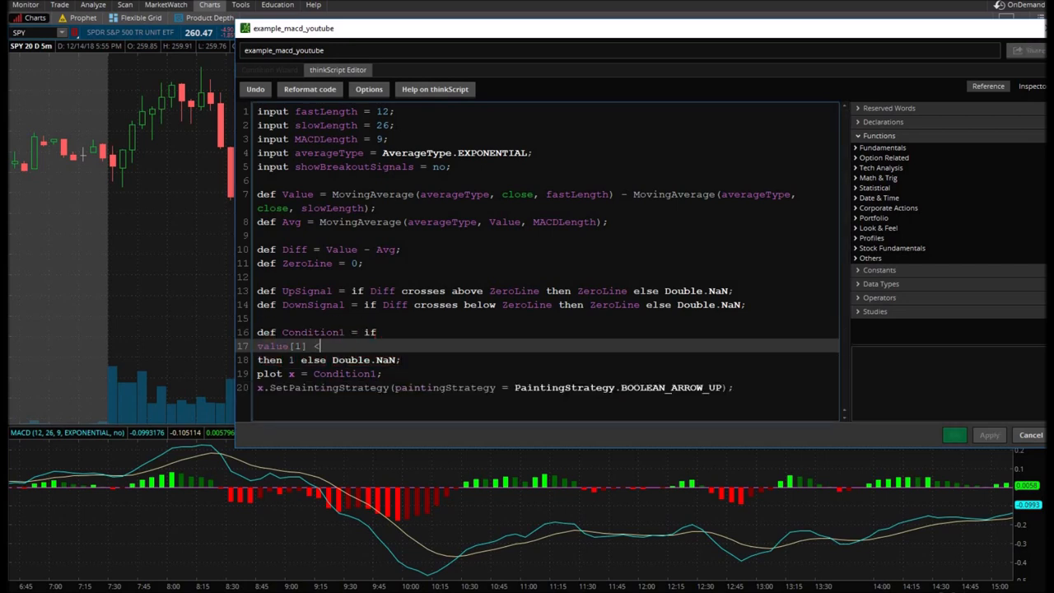
type("avg[1")
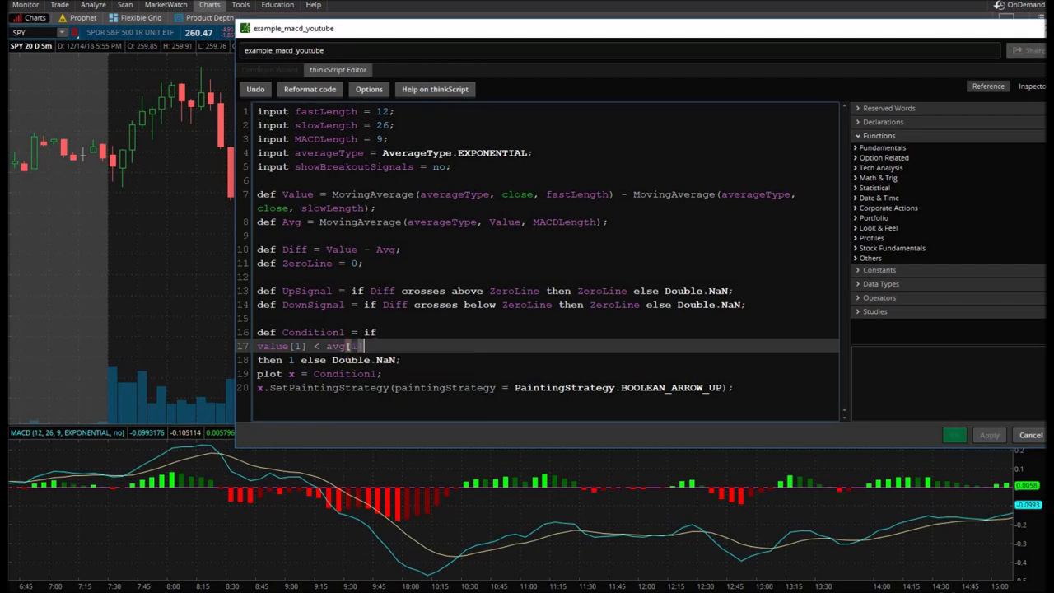
type("and")
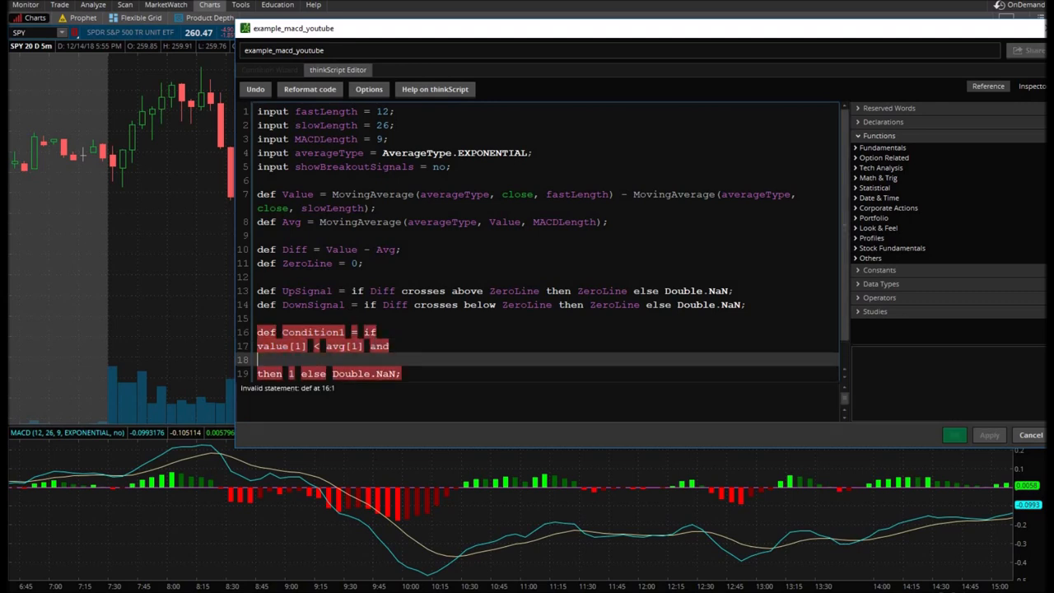
type("value >")
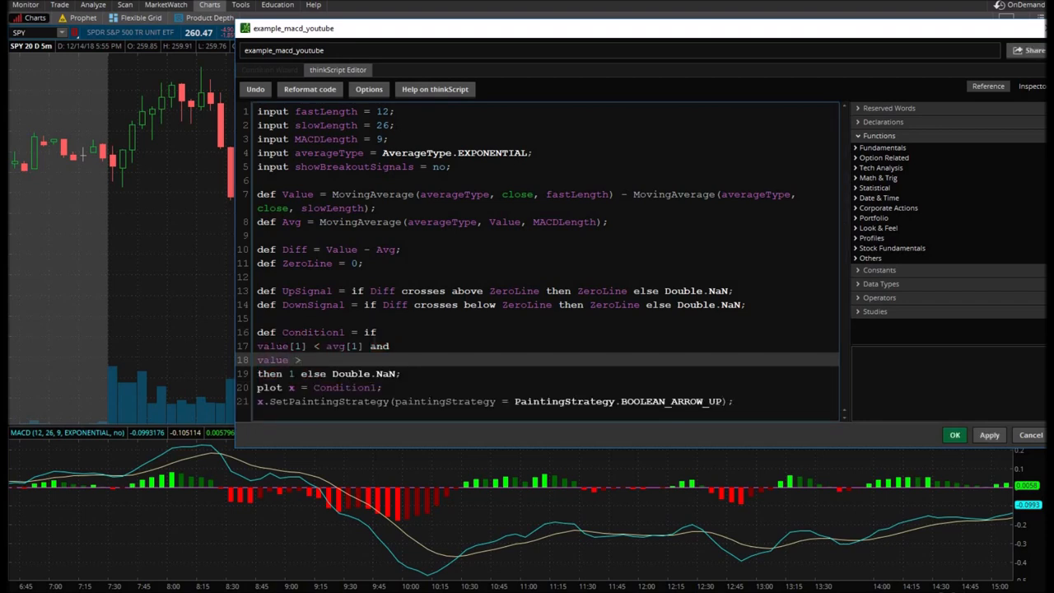
type("avg")
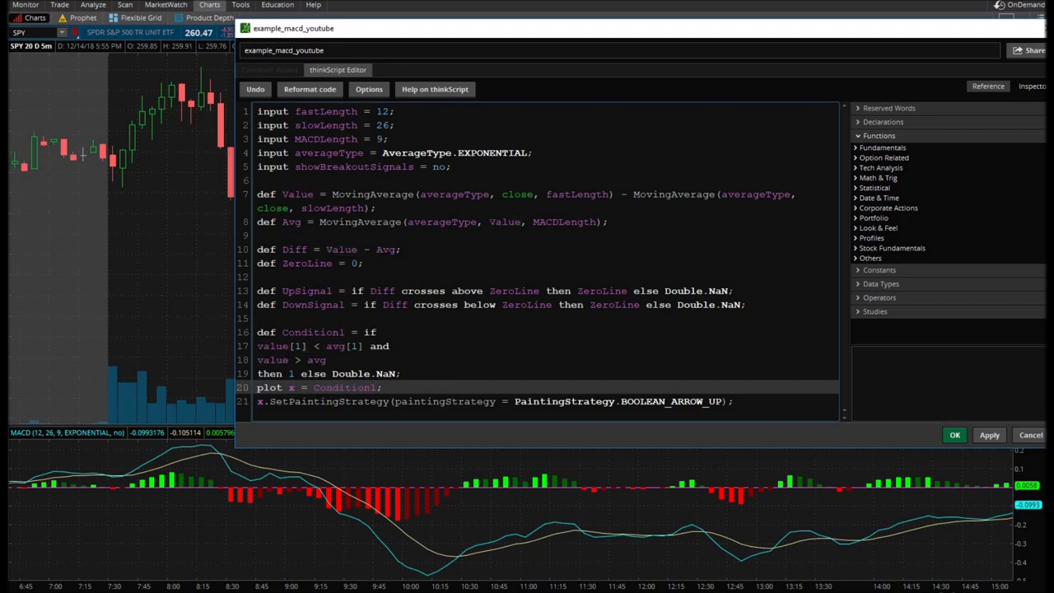
double_click(290, 221)
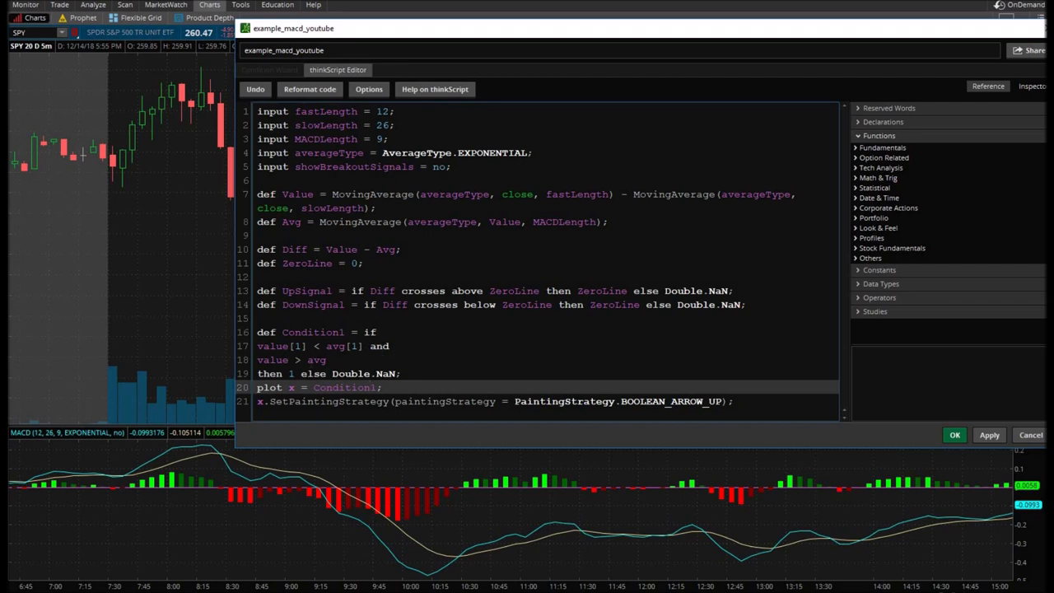
double_click(290, 221)
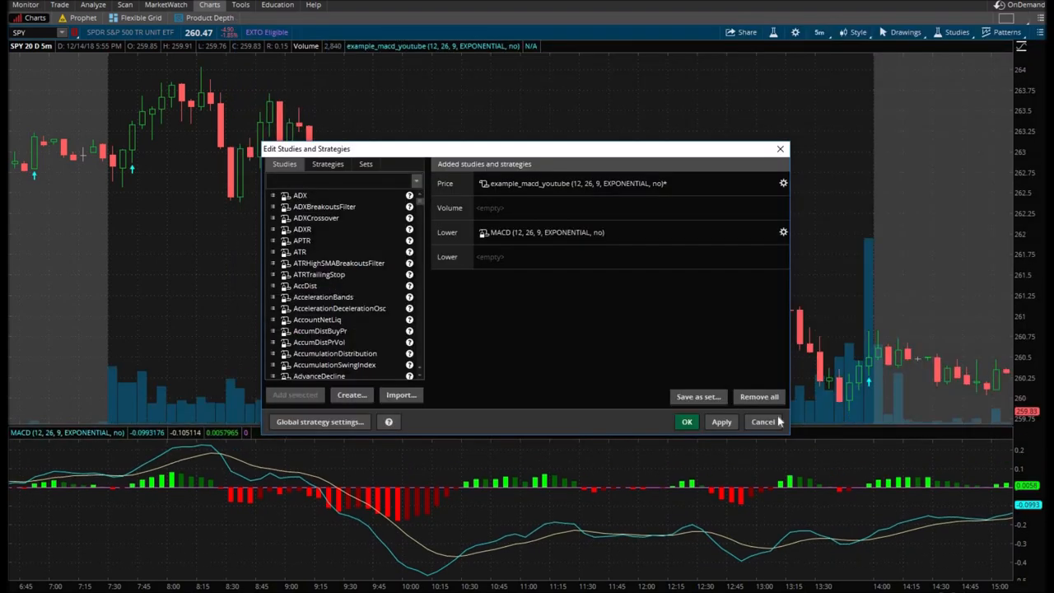
Step: Apply example_macd_youtube so up arrows mark crossovers on the SPY chart
left_click(687, 421)
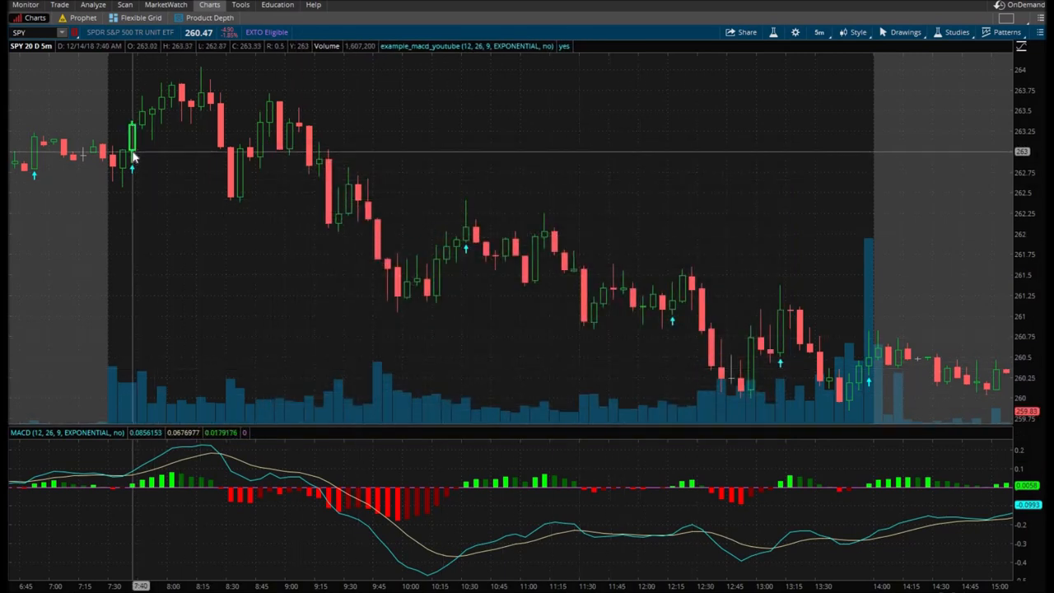
mouse_move(118, 484)
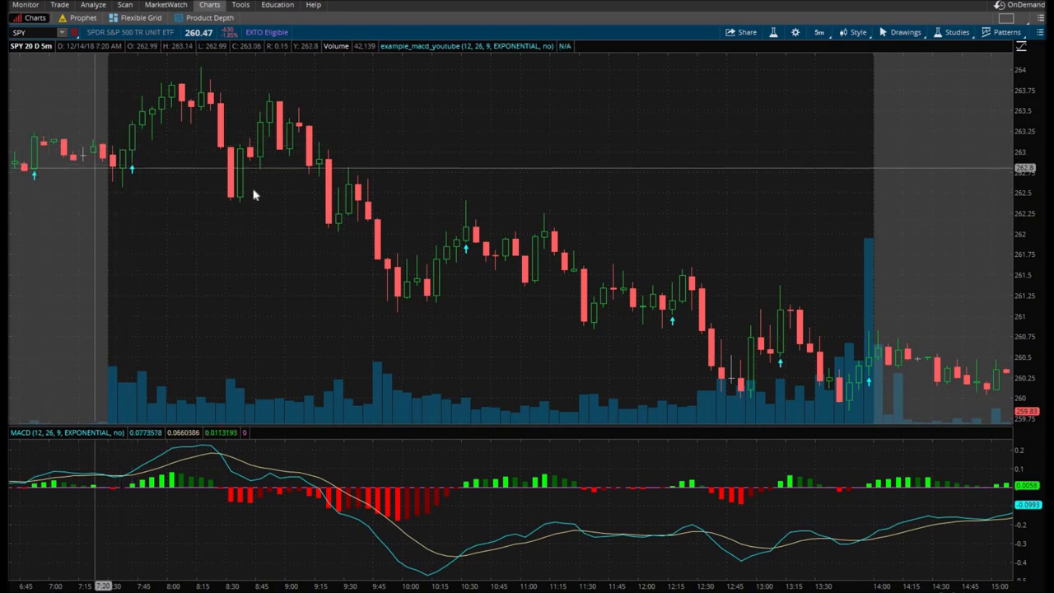
mouse_move(475, 234)
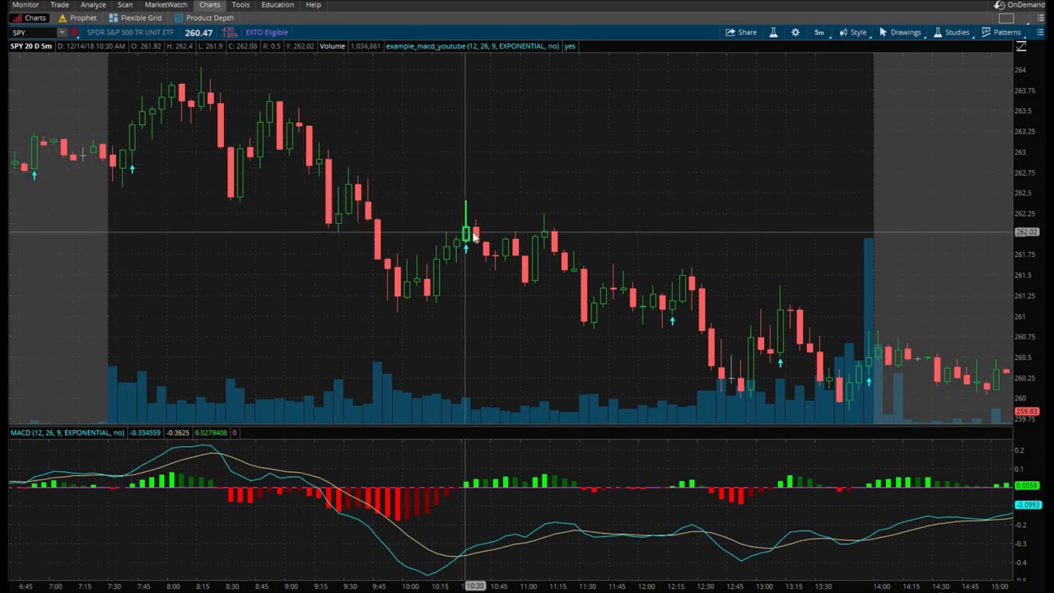
mouse_move(782, 341)
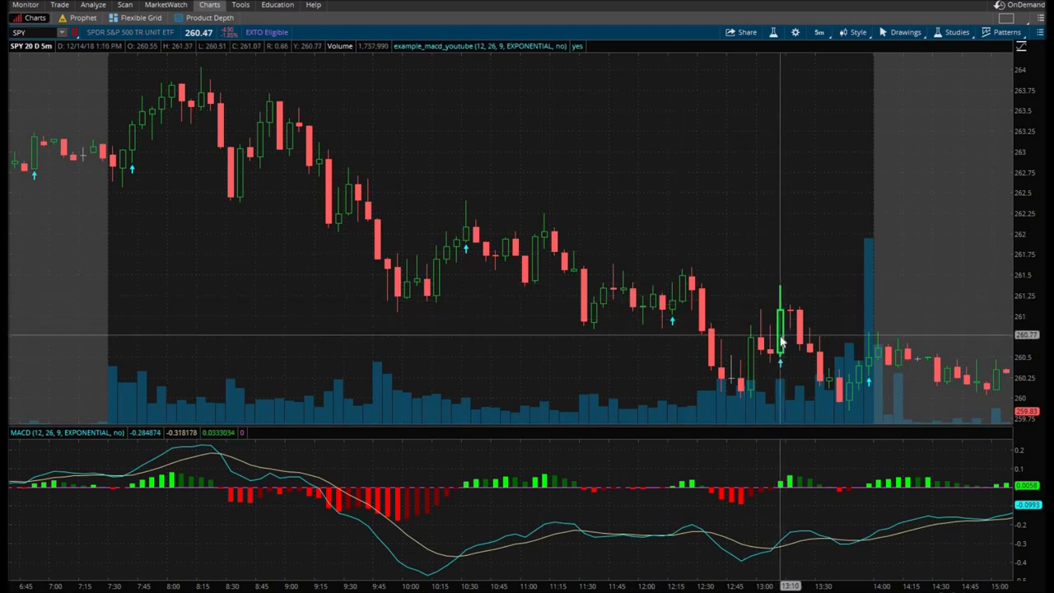
mouse_move(875, 372)
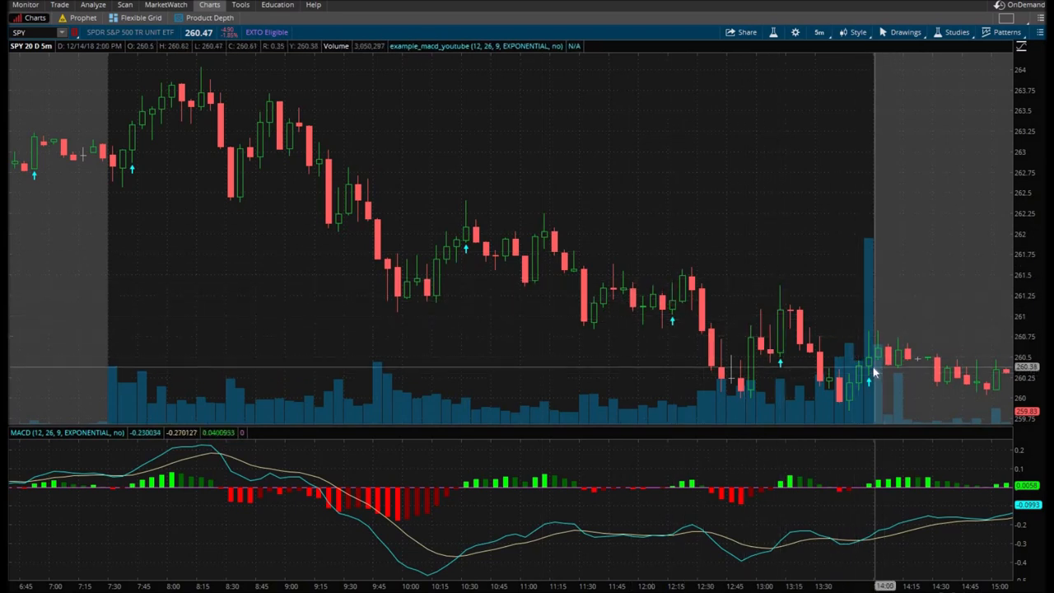
mouse_move(399, 184)
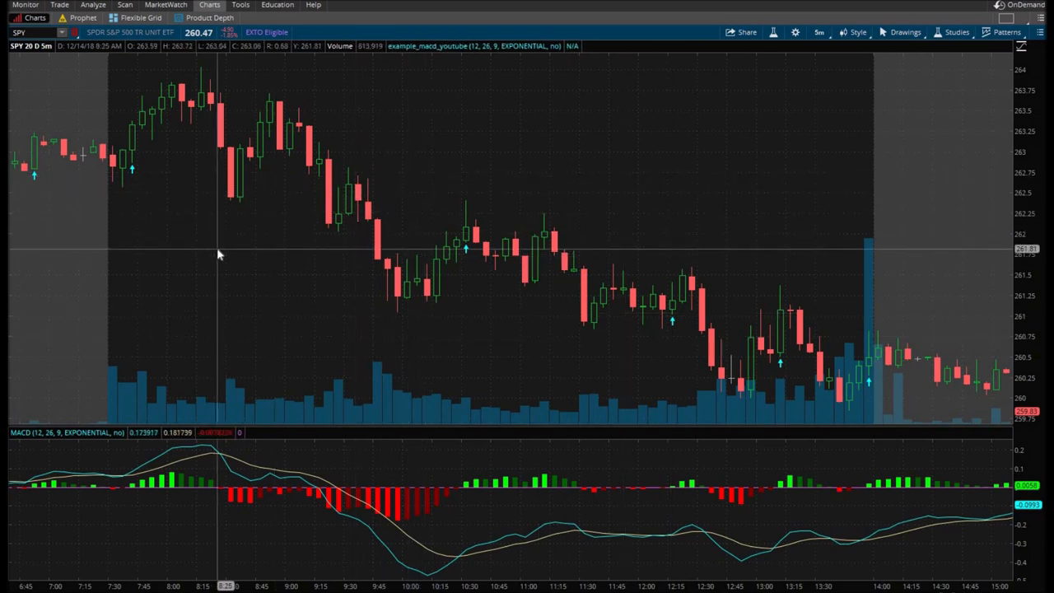
mouse_move(253, 250)
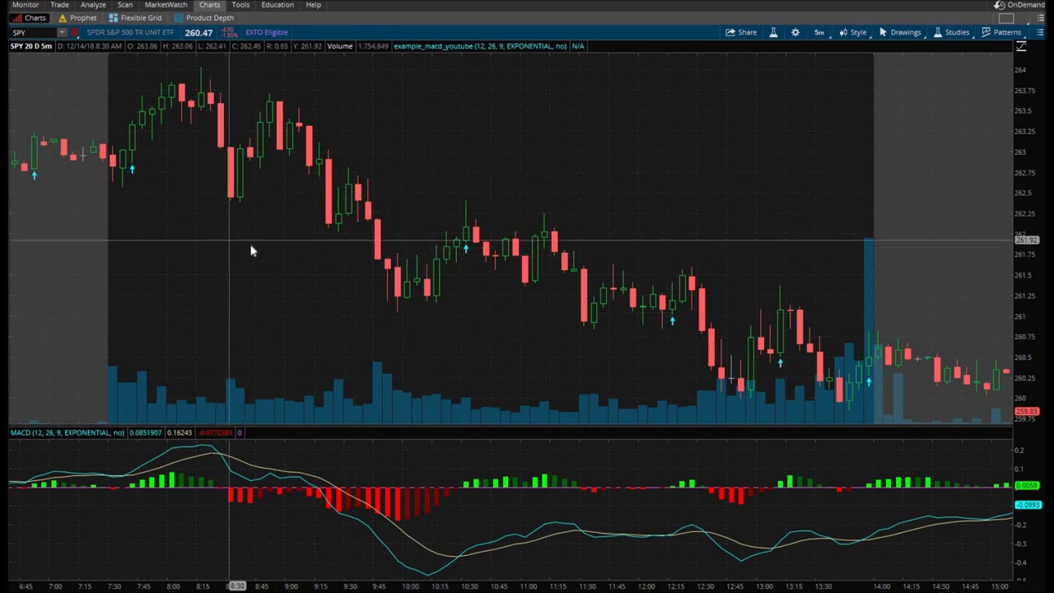
mouse_move(135, 402)
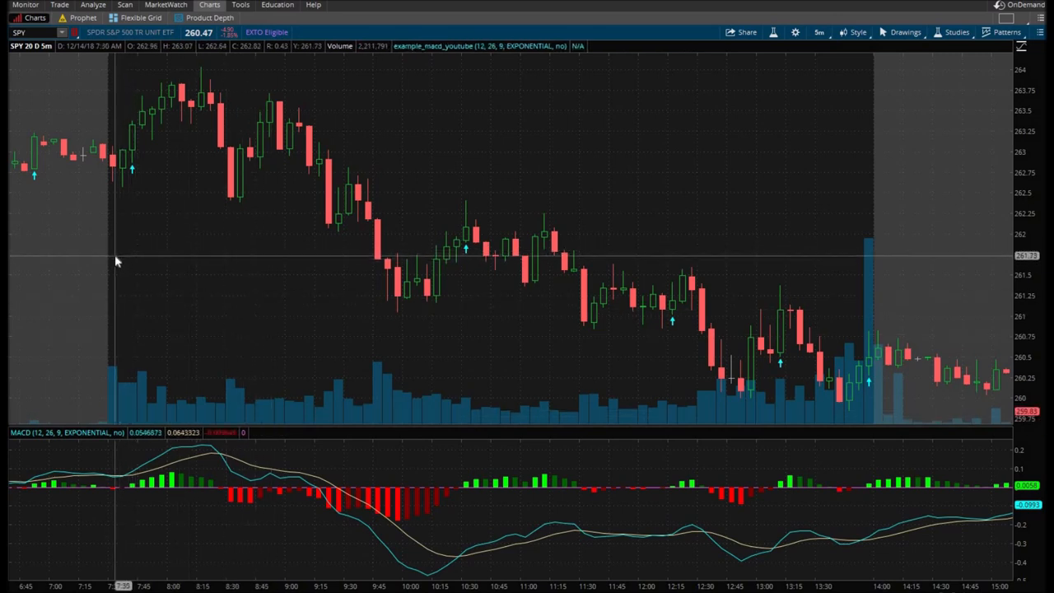
mouse_move(129, 168)
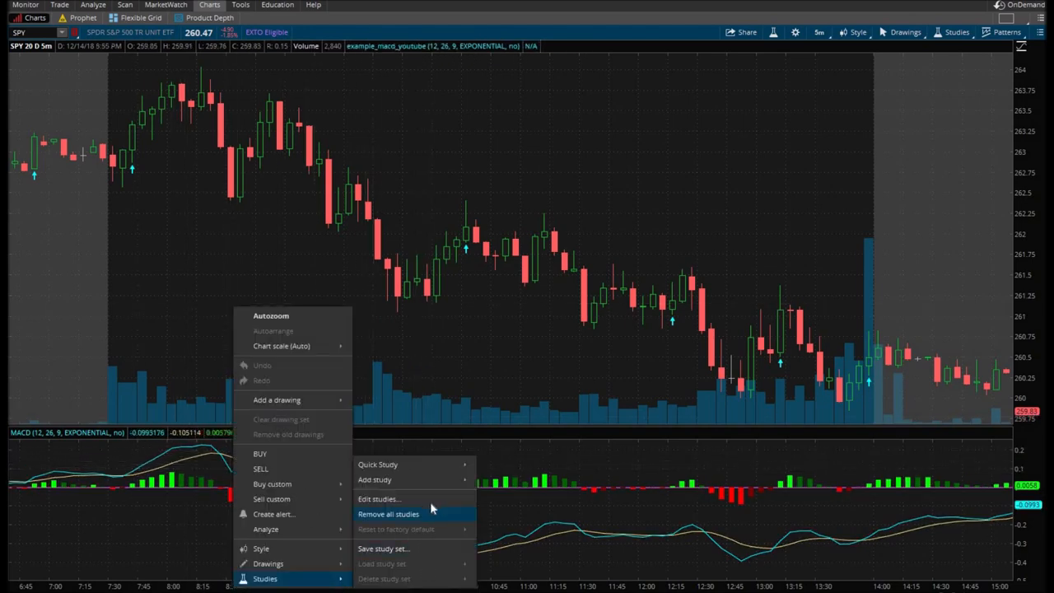
Step: Reopen example_macd_youtube's source from the Edit Studies dialog
left_click(378, 497)
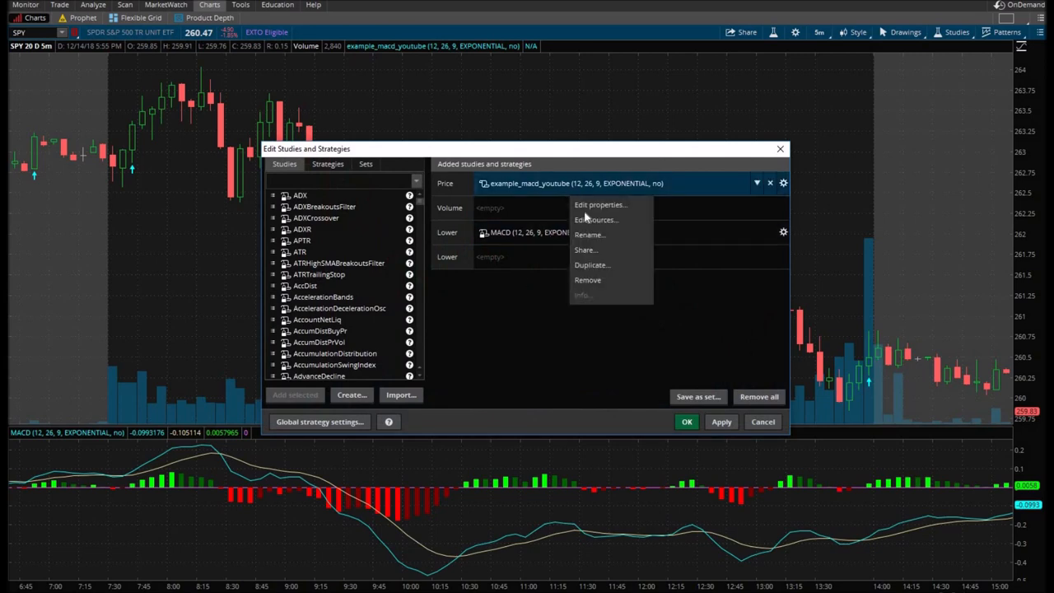
left_click(599, 204)
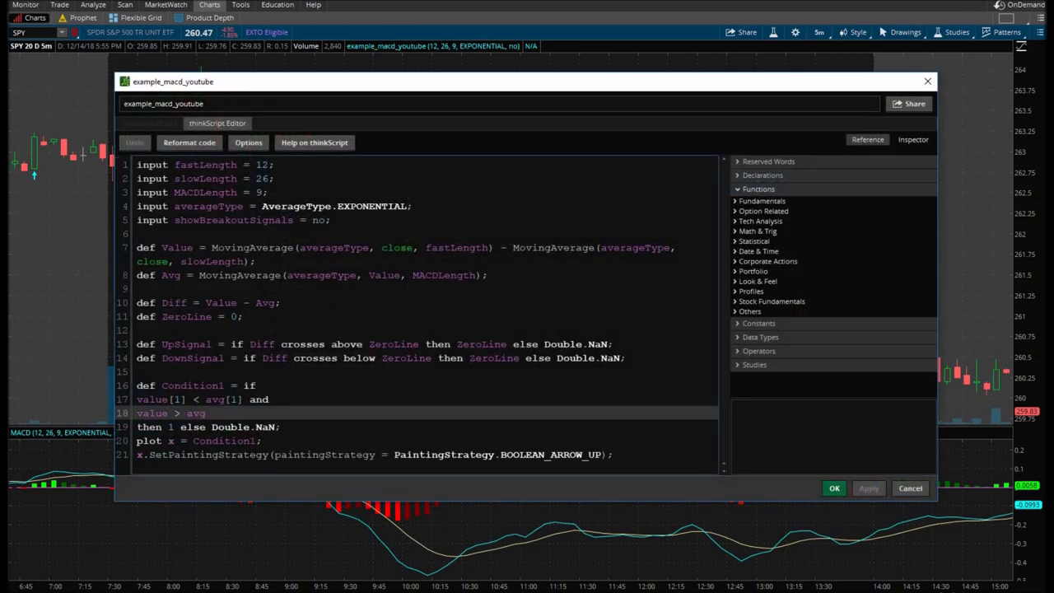
Step: Append 'and value > zeroline and avg > zeroline' to Condition1 and save the script
type("and")
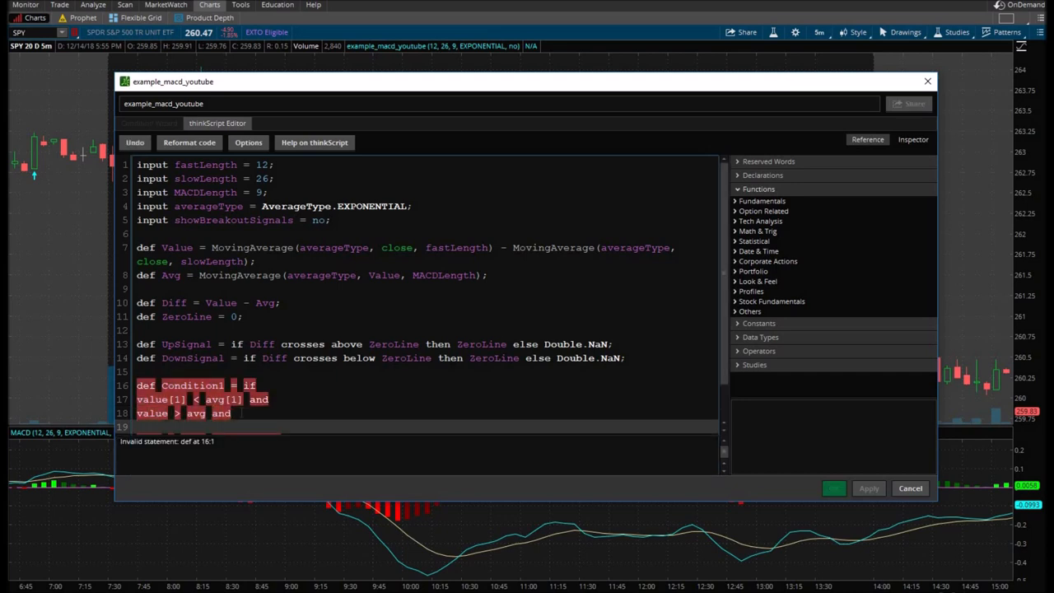
type("va")
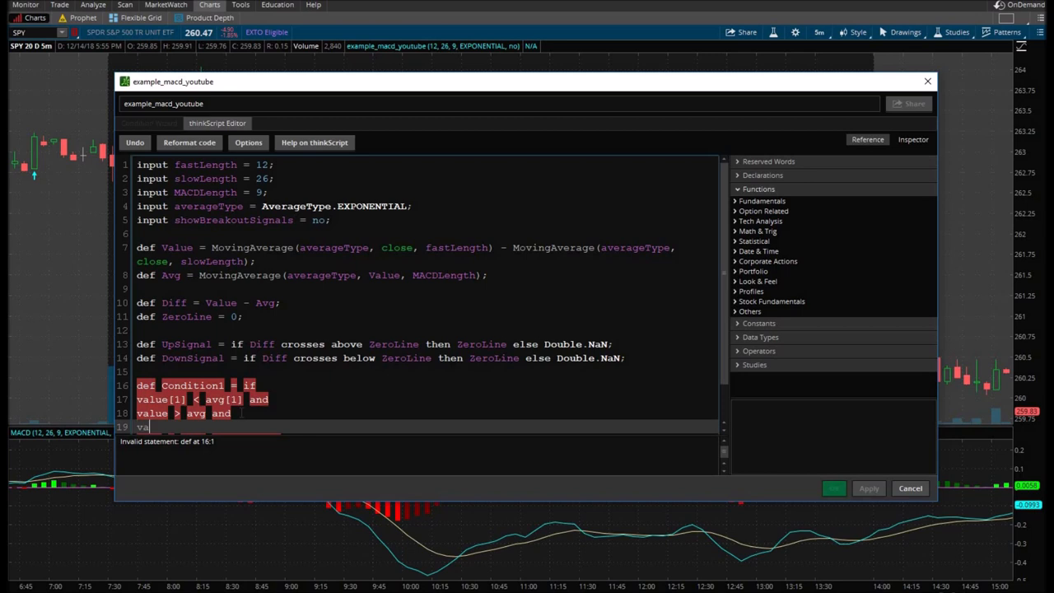
type("lue")
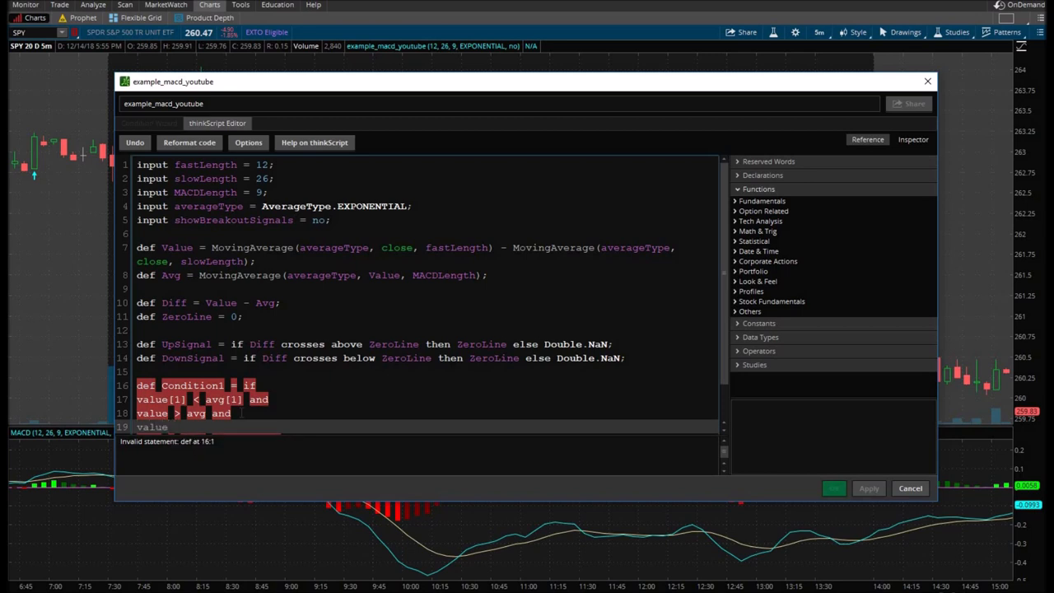
type("> zeroline and")
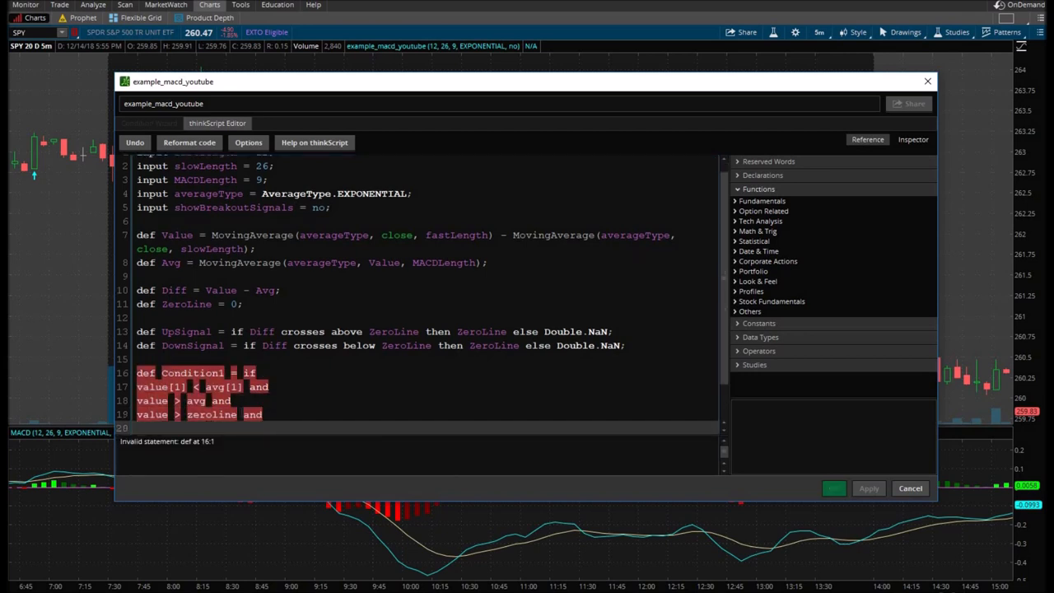
type("avg")
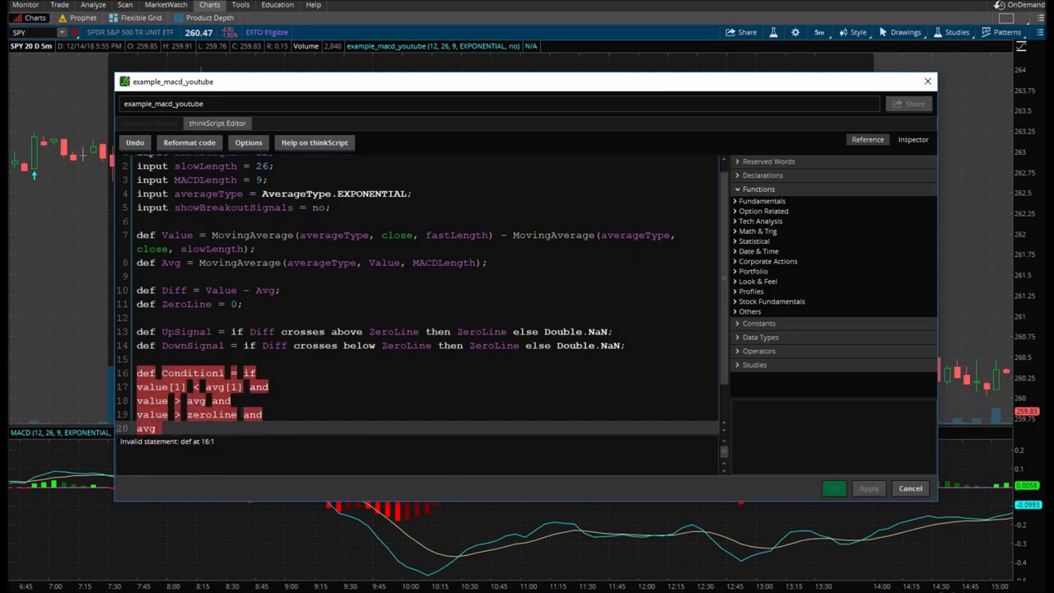
type(">")
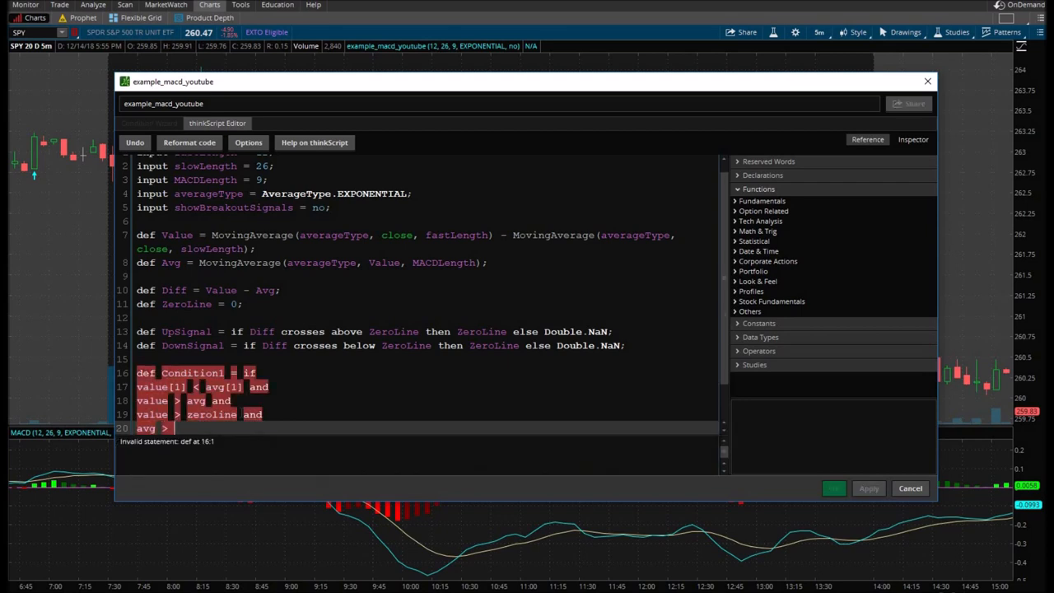
type("zeroline")
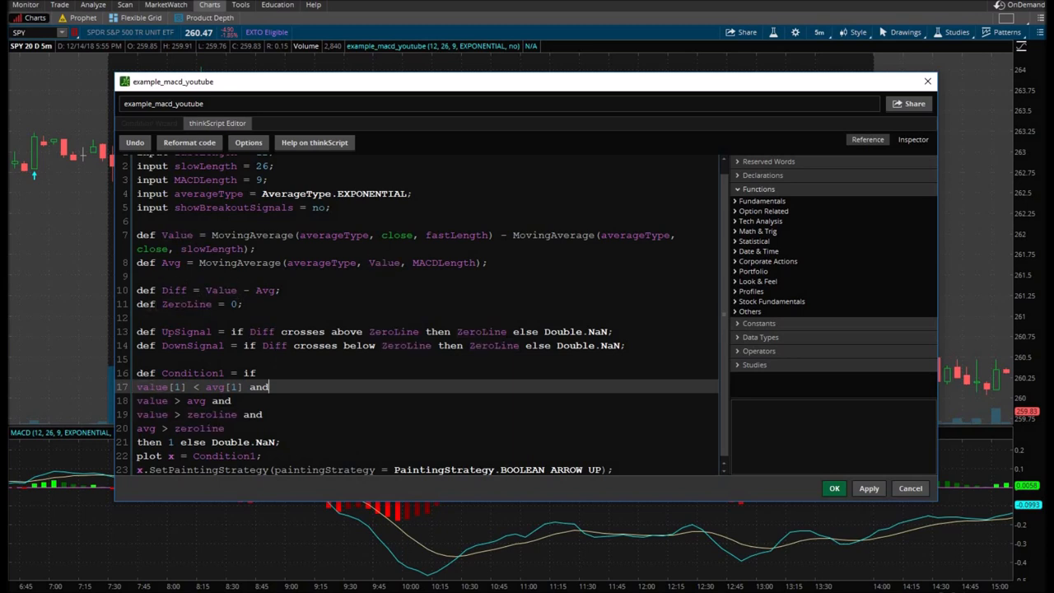
double_click(187, 303)
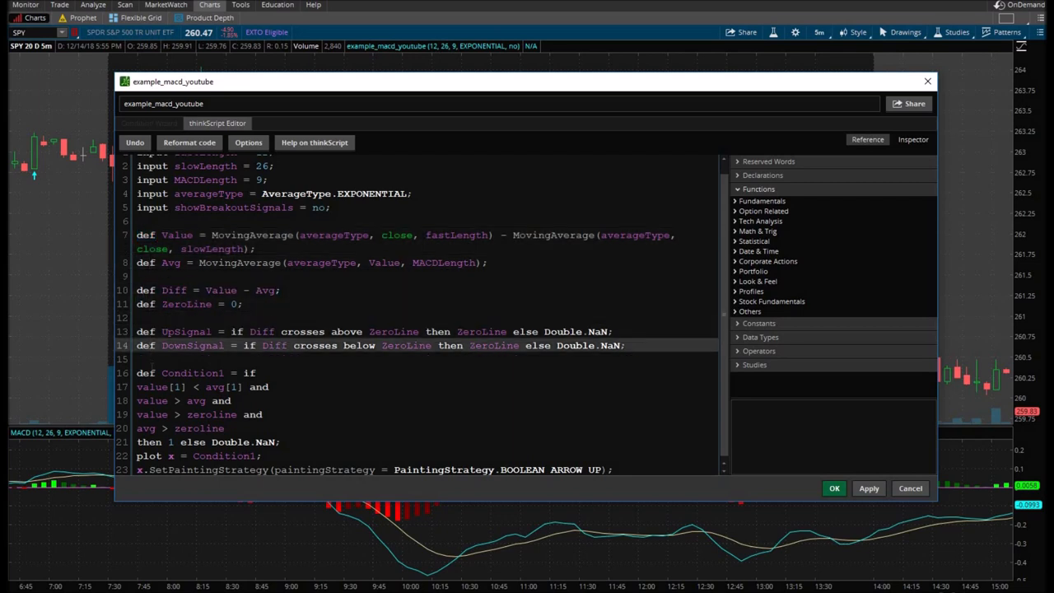
double_click(172, 261)
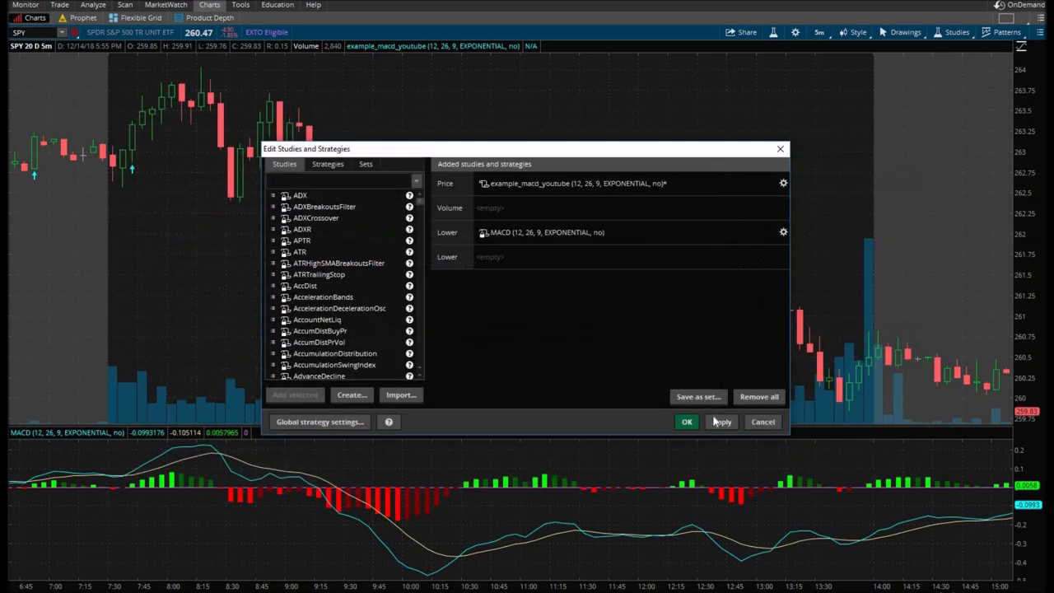
Step: Apply the revised study so up arrows show only above the zero line
left_click(685, 422)
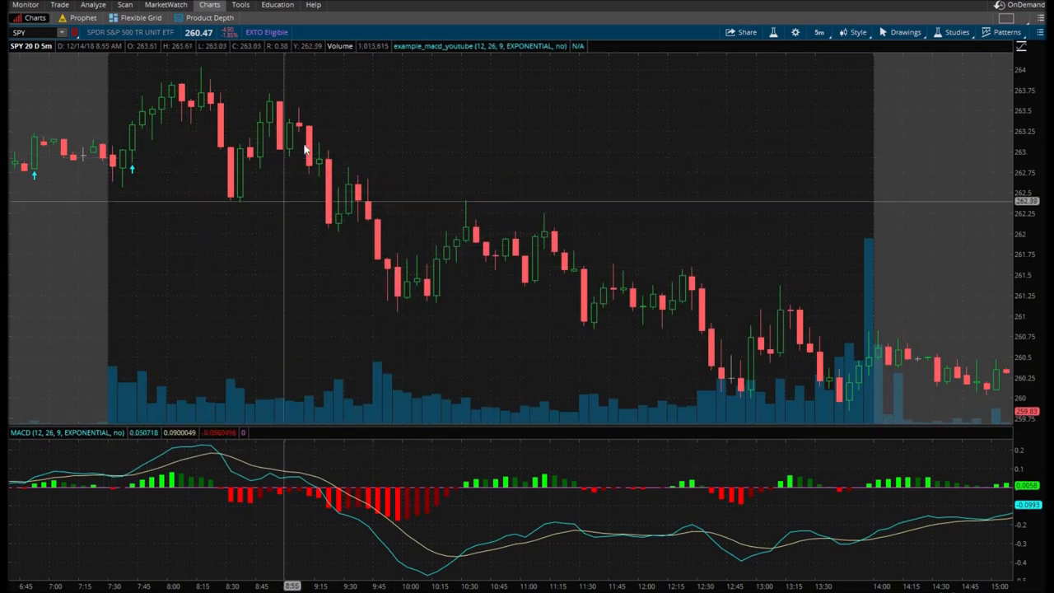
mouse_move(675, 296)
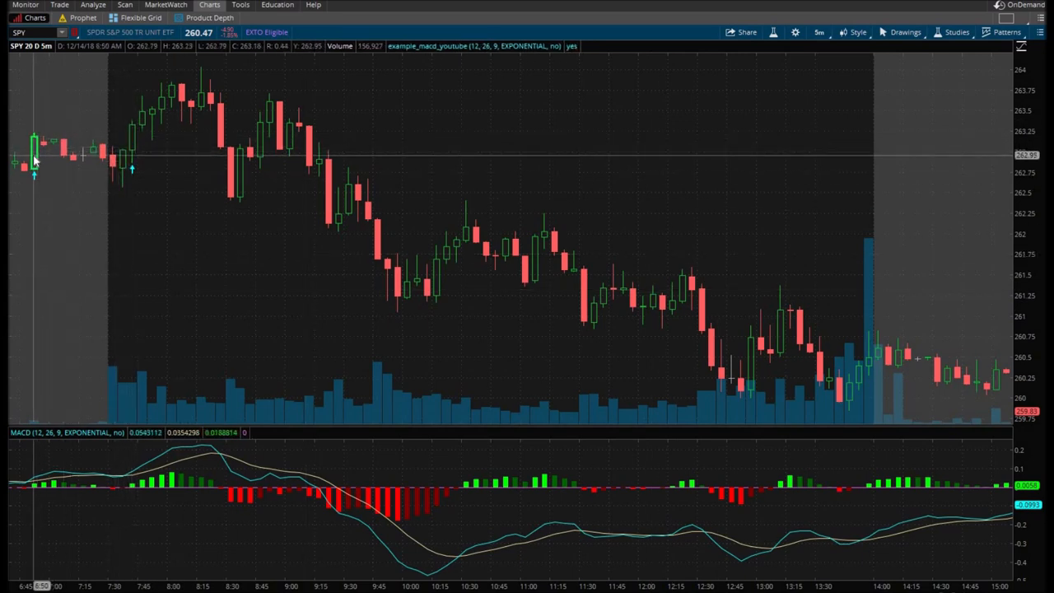
mouse_move(125, 204)
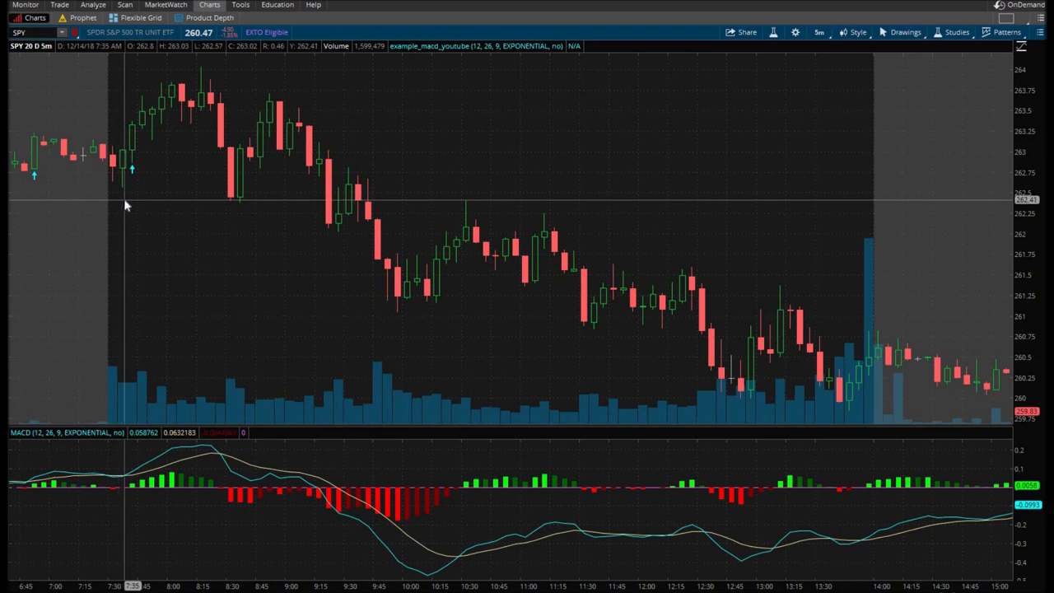
mouse_move(196, 469)
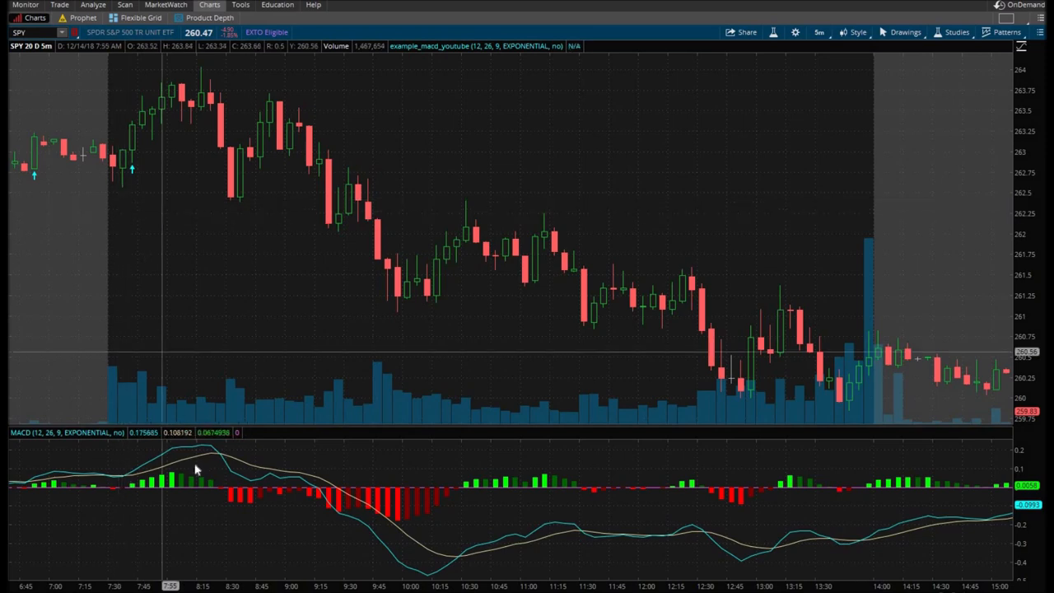
mouse_move(135, 168)
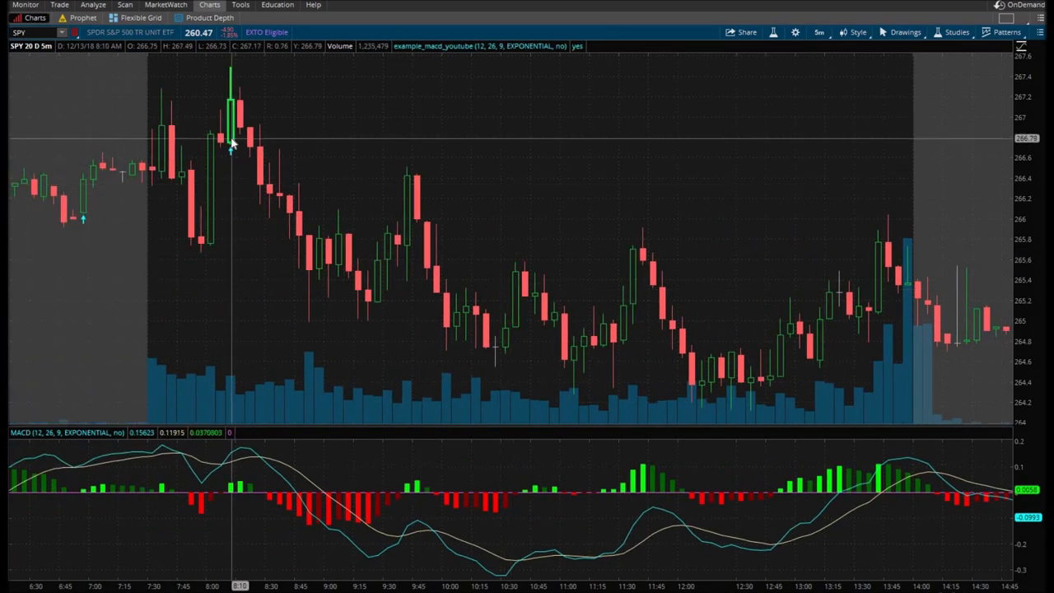
mouse_move(498, 514)
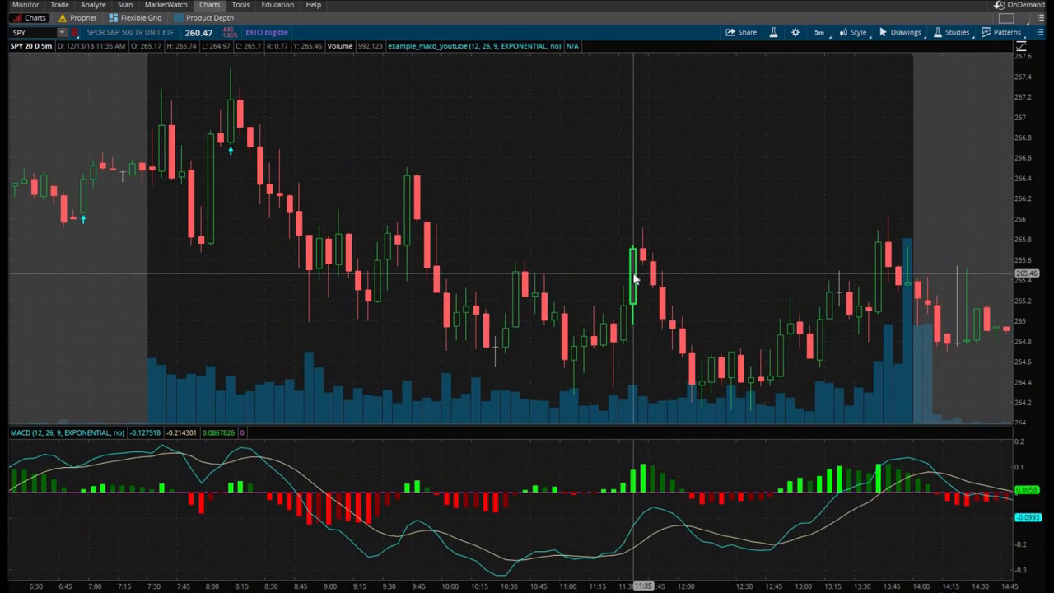
mouse_move(563, 185)
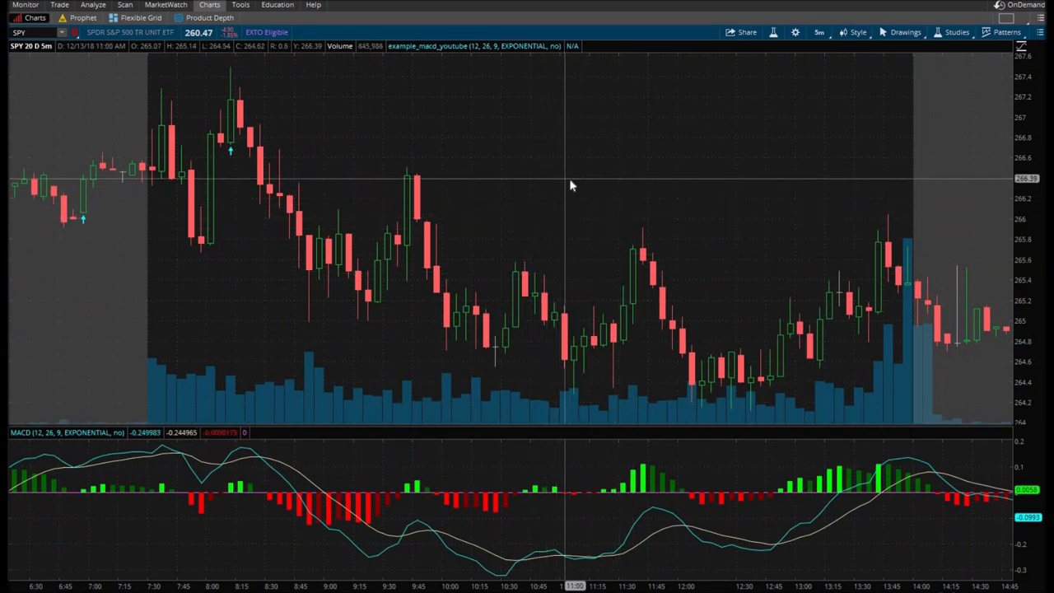
mouse_move(573, 191)
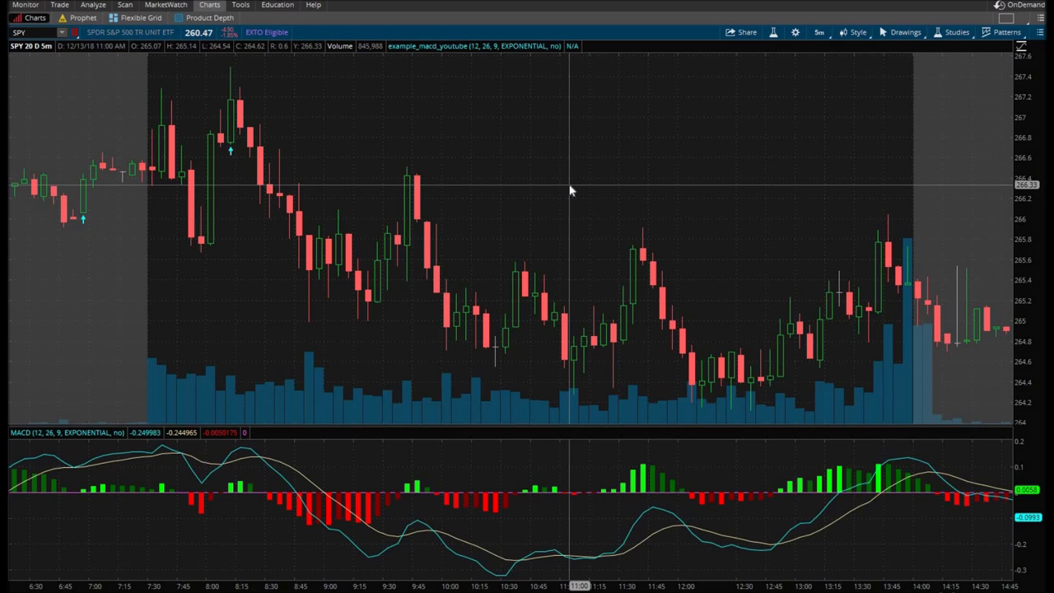
mouse_move(552, 188)
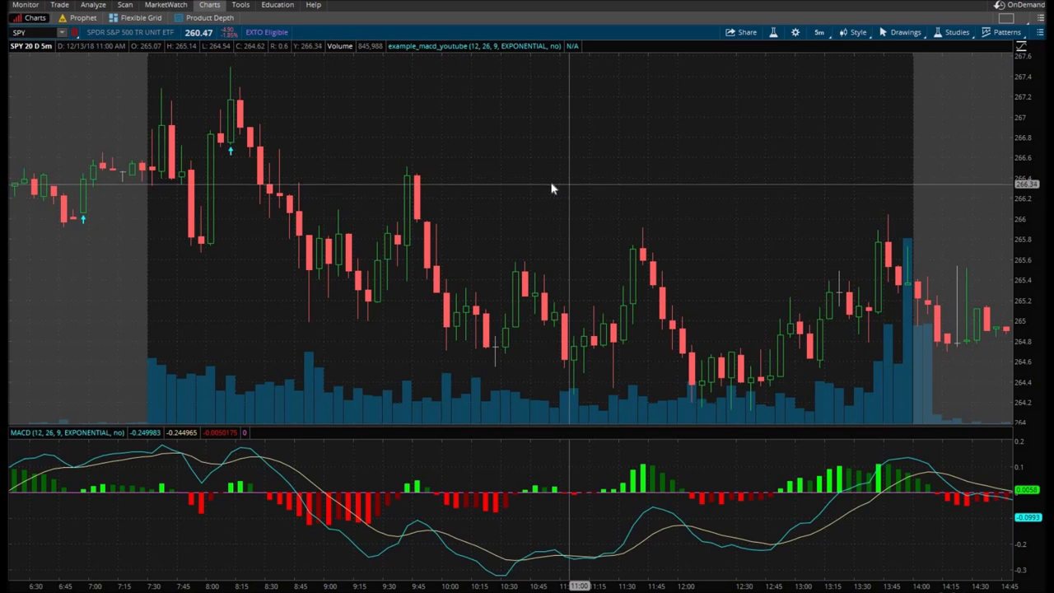
Step: Start a new custom study from the chart's Edit studies dialog
right_click(543, 201)
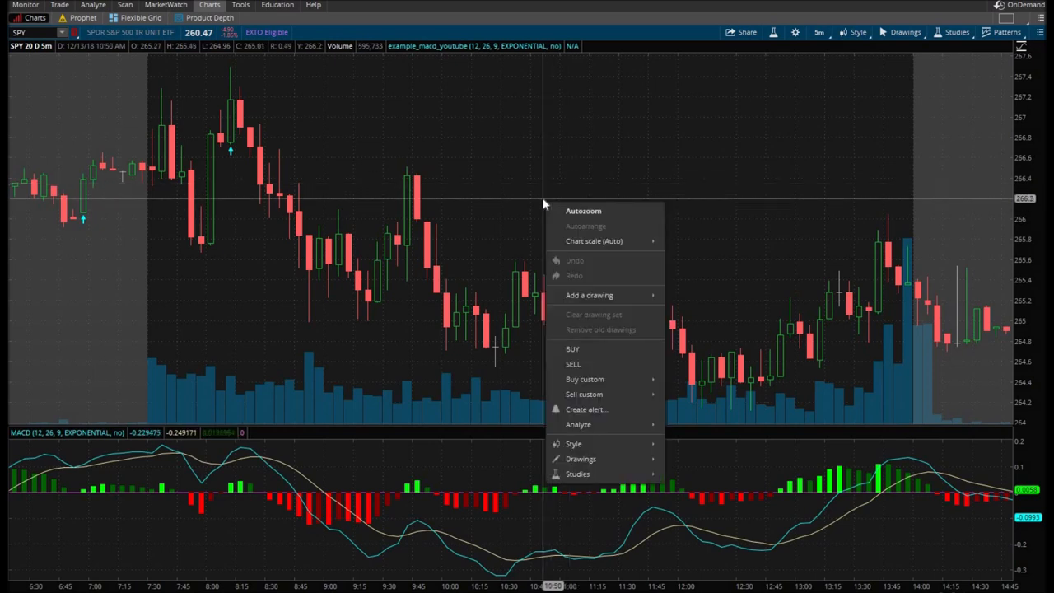
mouse_move(560, 329)
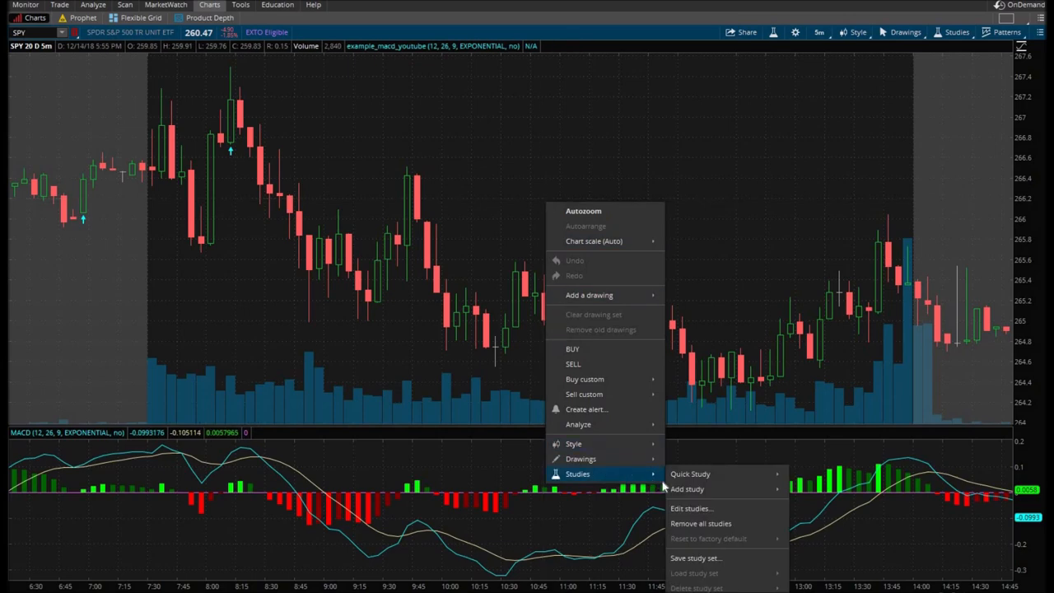
left_click(691, 507)
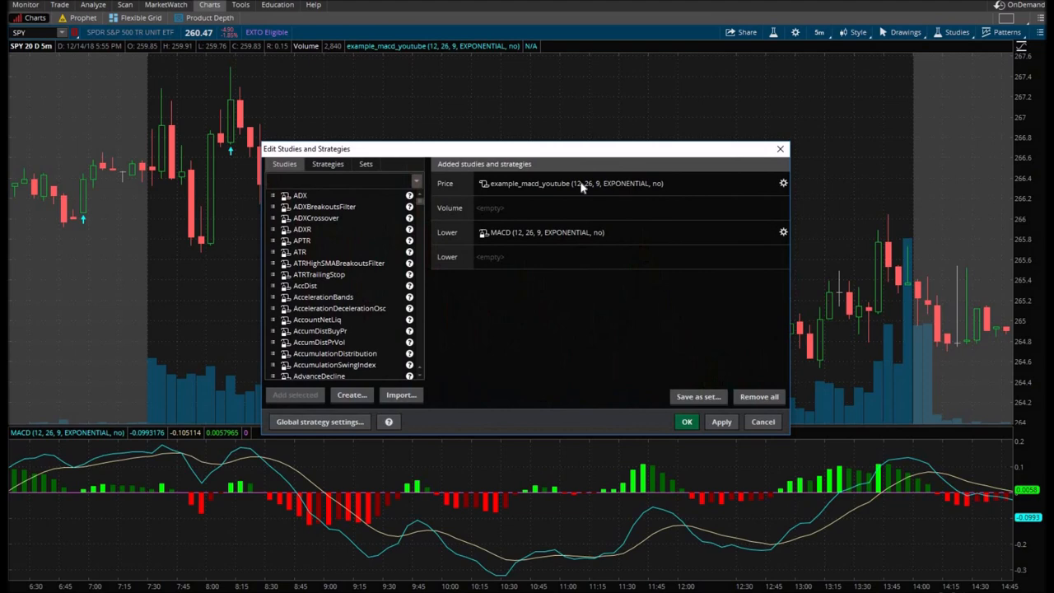
left_click(784, 183)
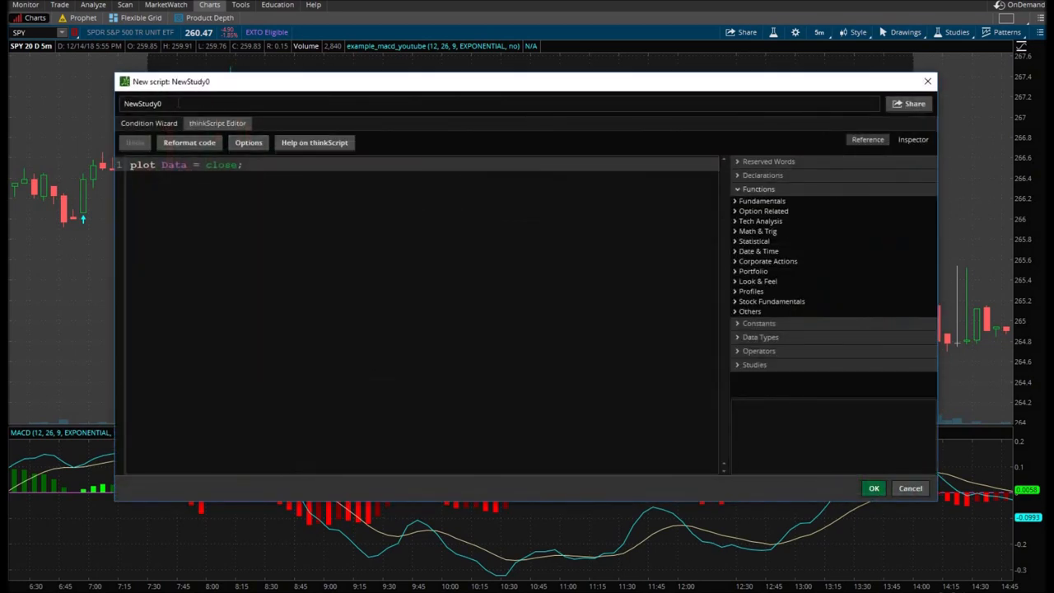
Step: Name the study Example_macd and enter the BOOLEAN_ARROW_DOWN MACD crossover code
type("Exa")
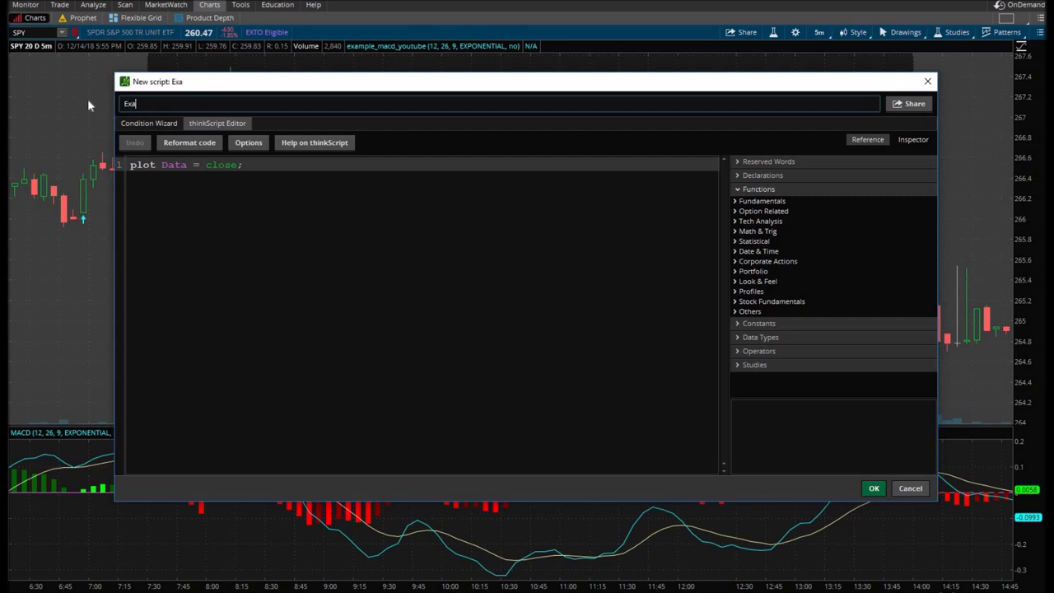
type("mple")
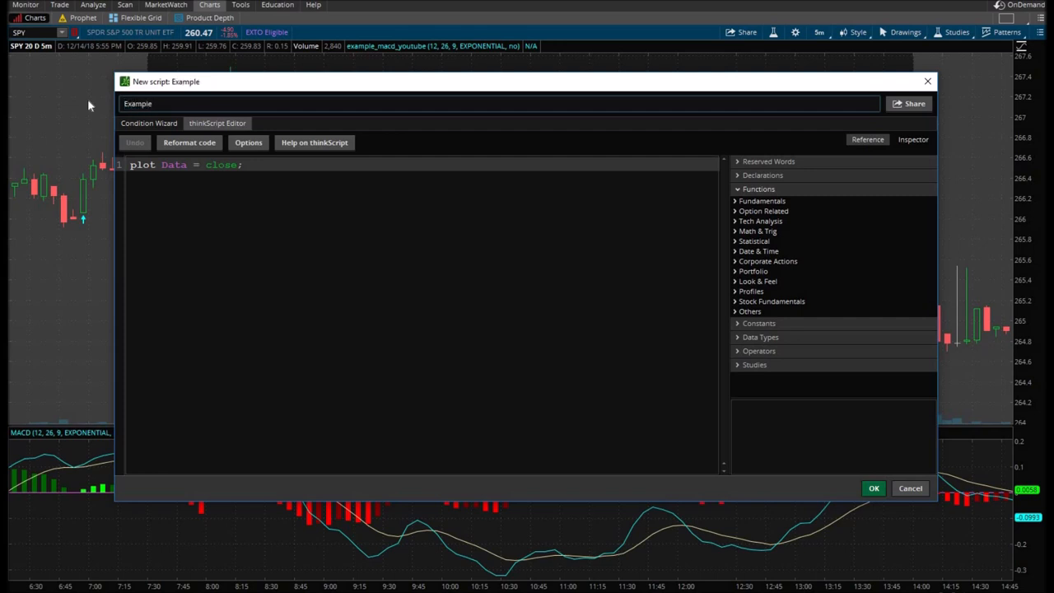
type("_ma")
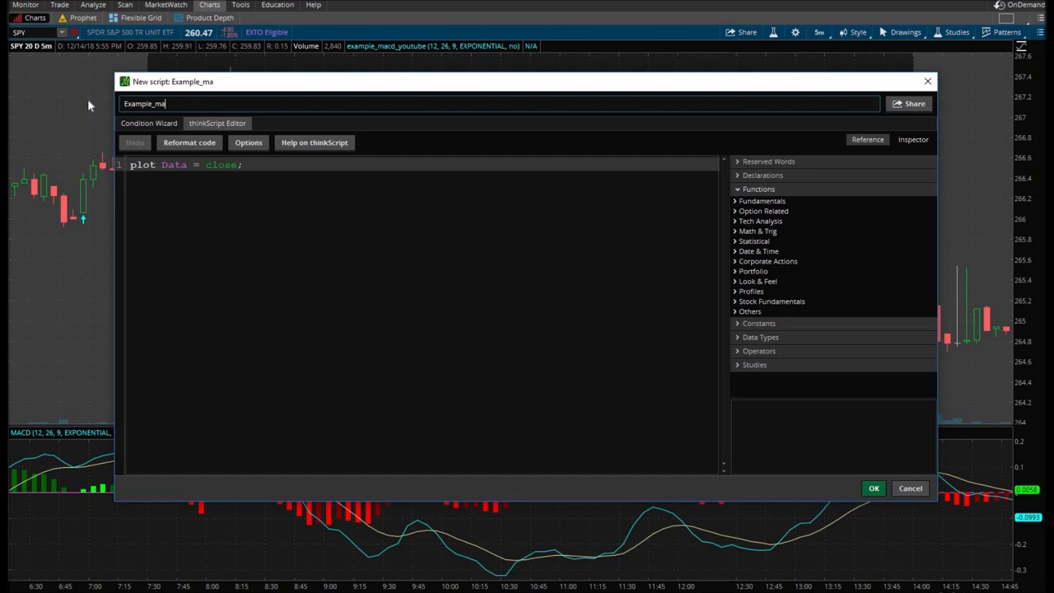
type("cd_youtube_down")
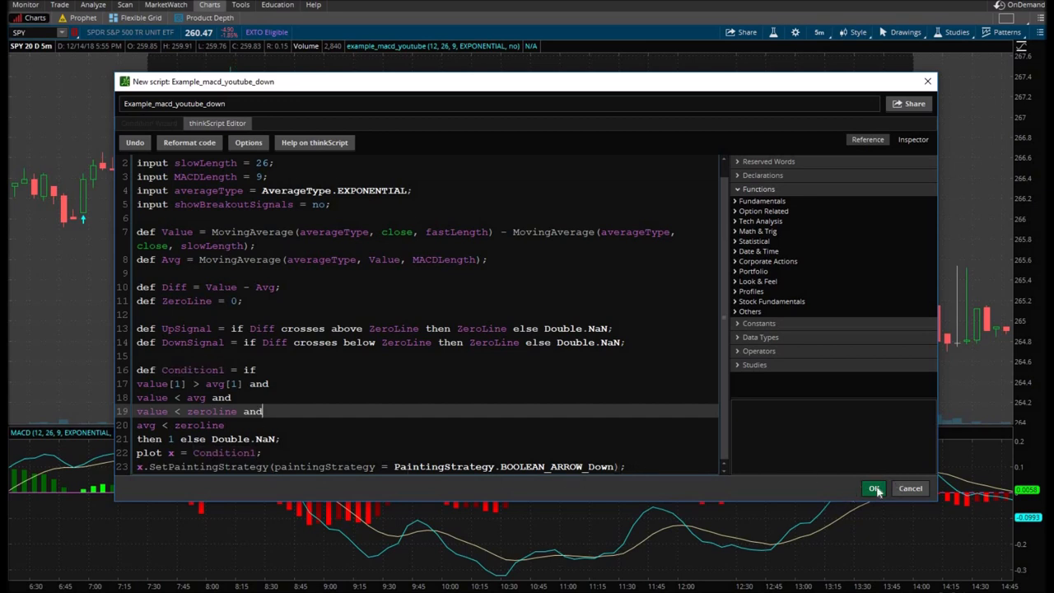
Step: Save the down-arrow study and recolour its arrows magenta on the SPY chart
left_click(873, 487)
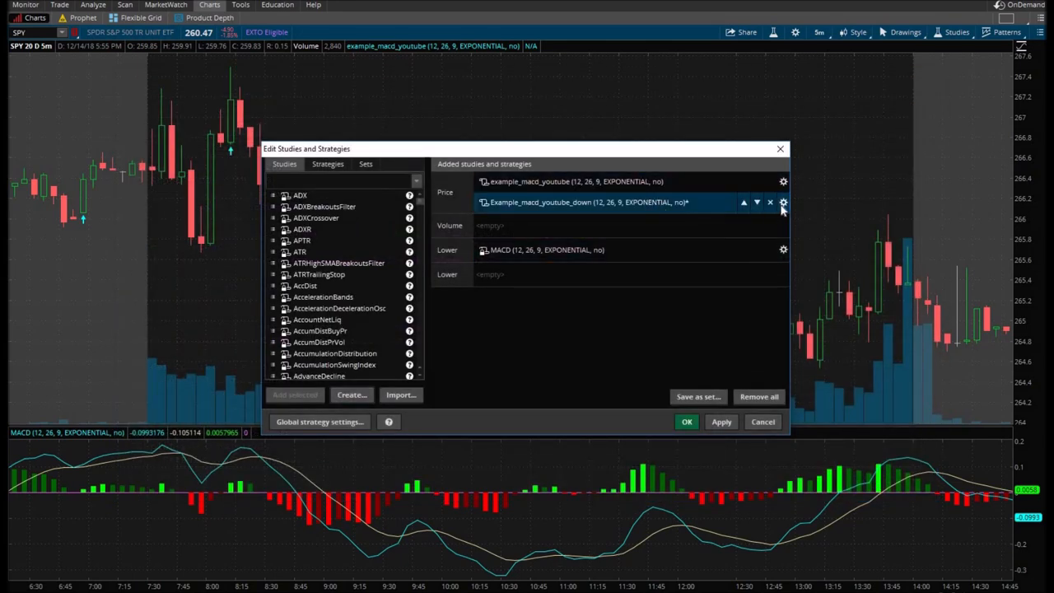
left_click(784, 202)
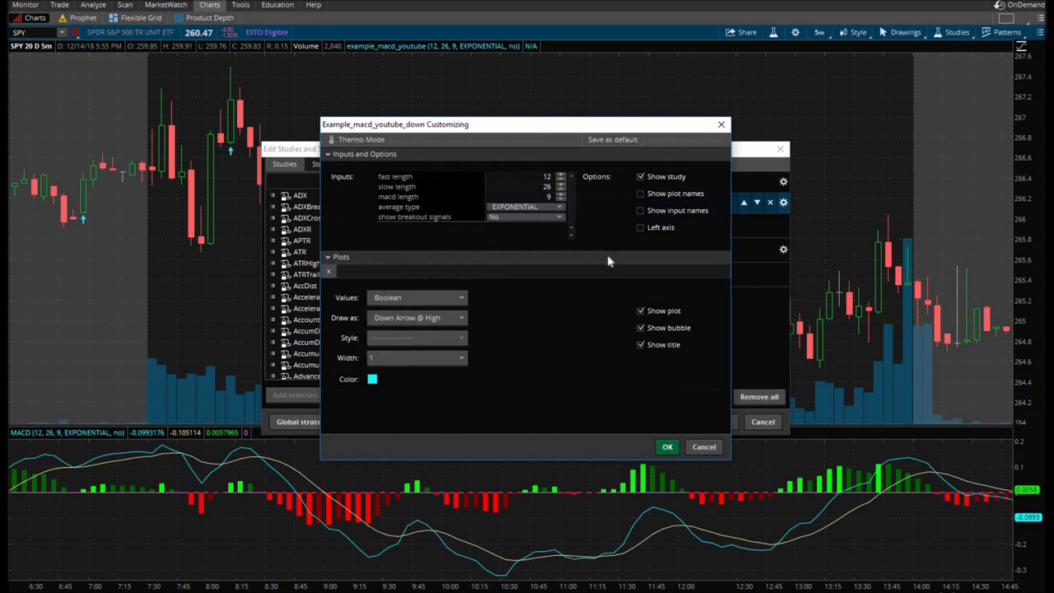
left_click(372, 379)
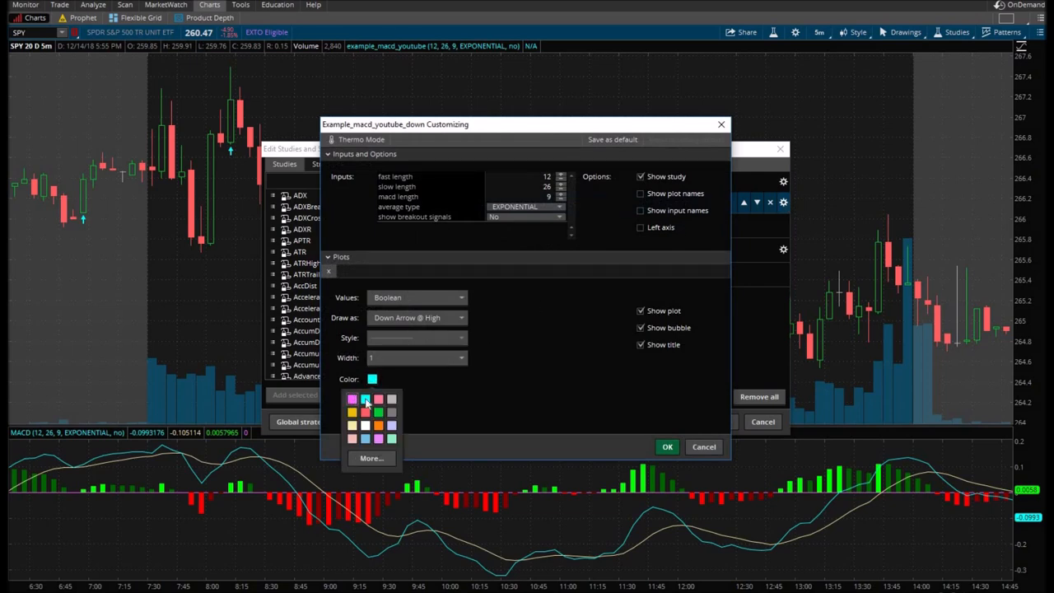
left_click(667, 447)
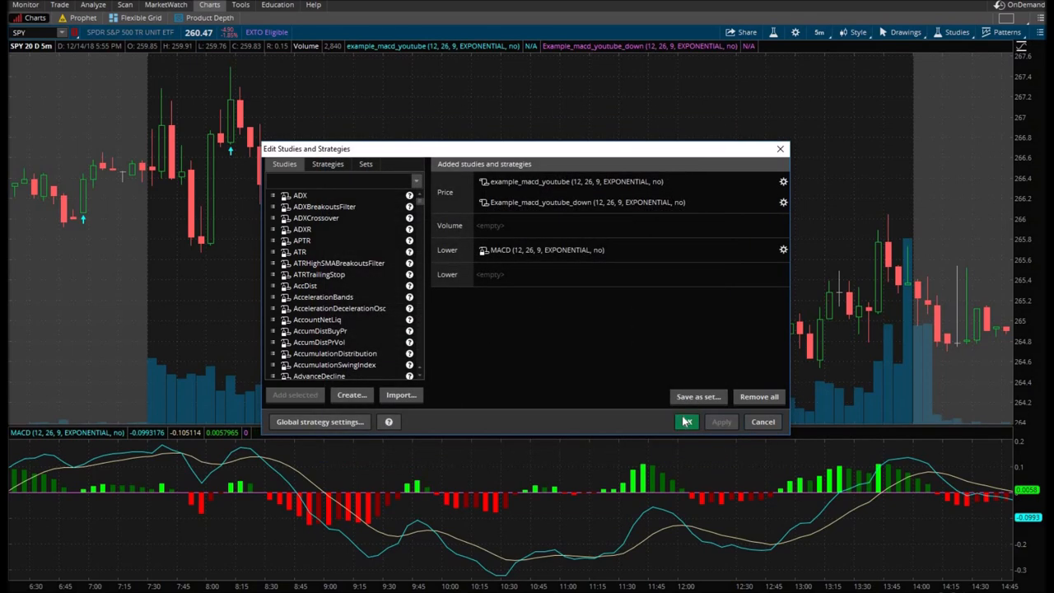
left_click(685, 422)
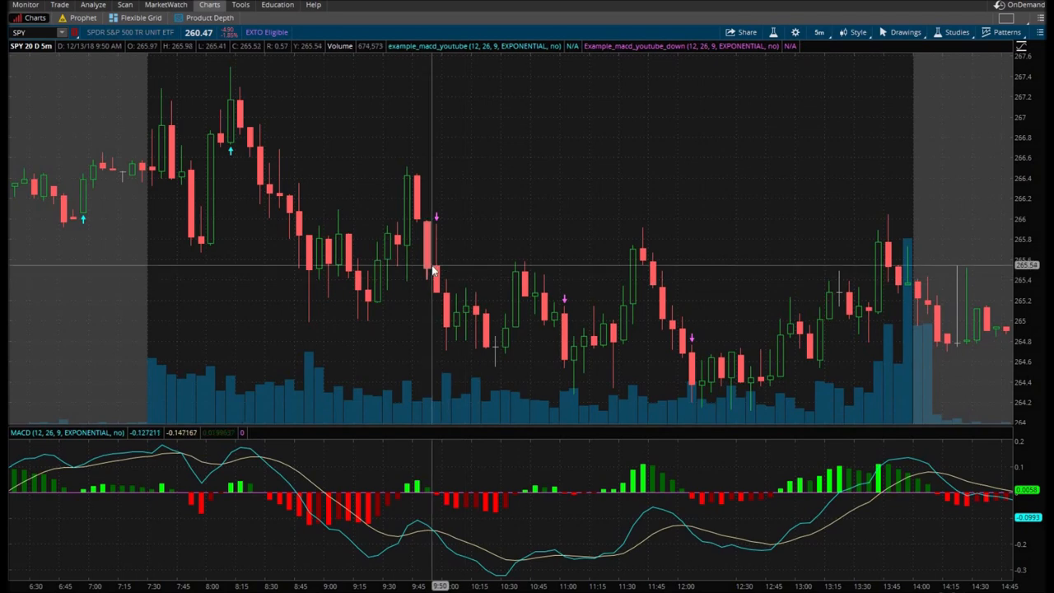
mouse_move(418, 527)
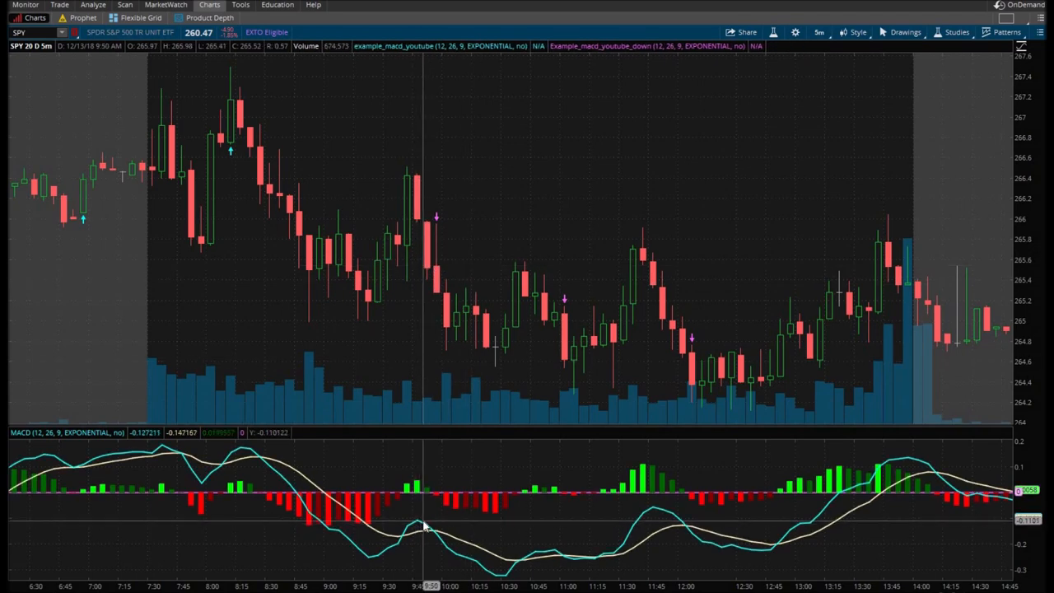
mouse_move(441, 556)
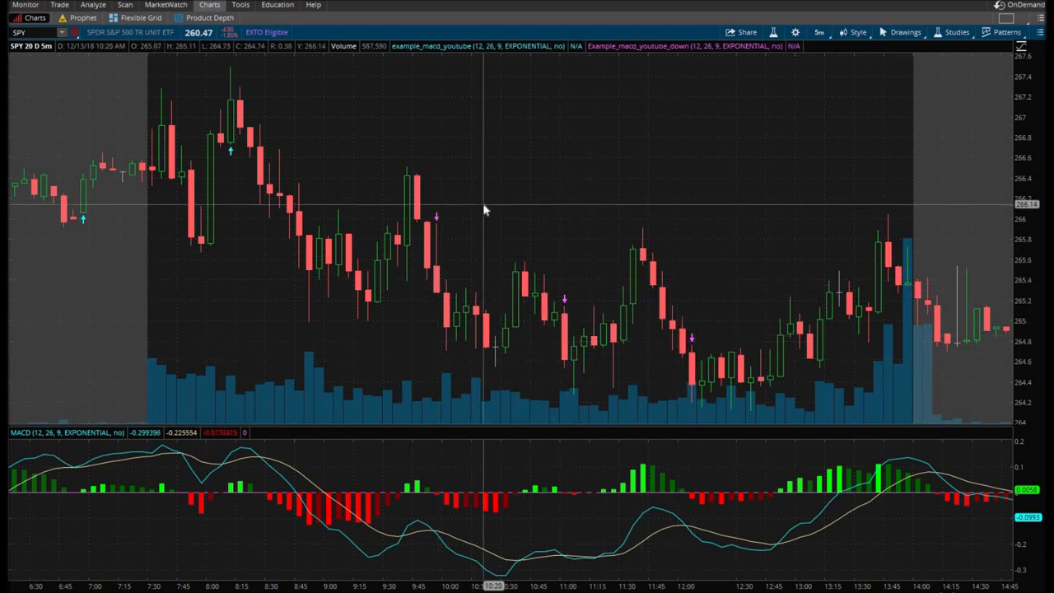
Step: Narrow the studies editor list to RSI studies with the search 'rsi'
right_click(484, 211)
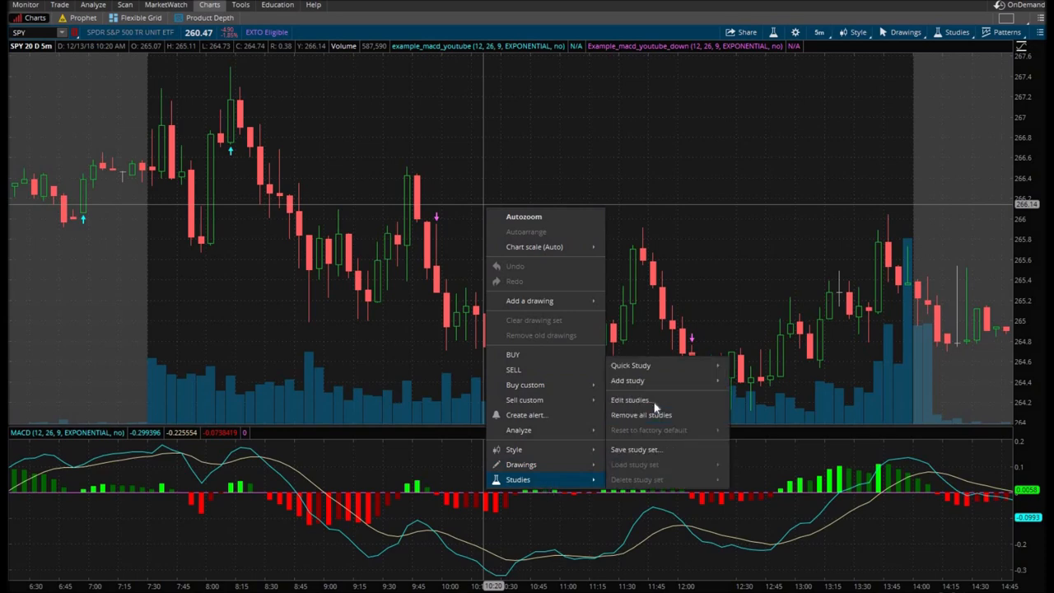
left_click(631, 401)
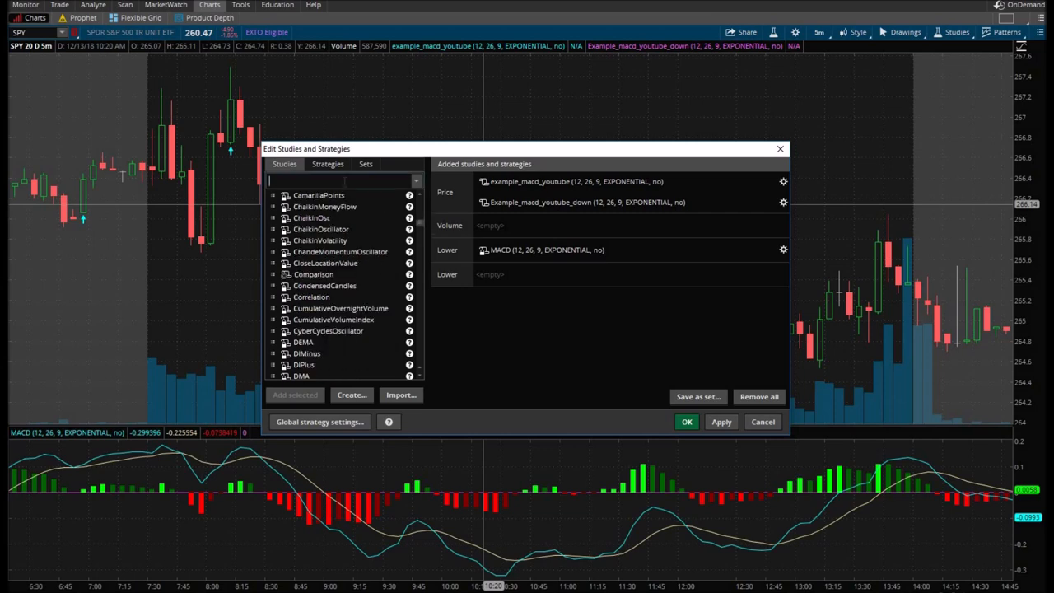
type("rsi")
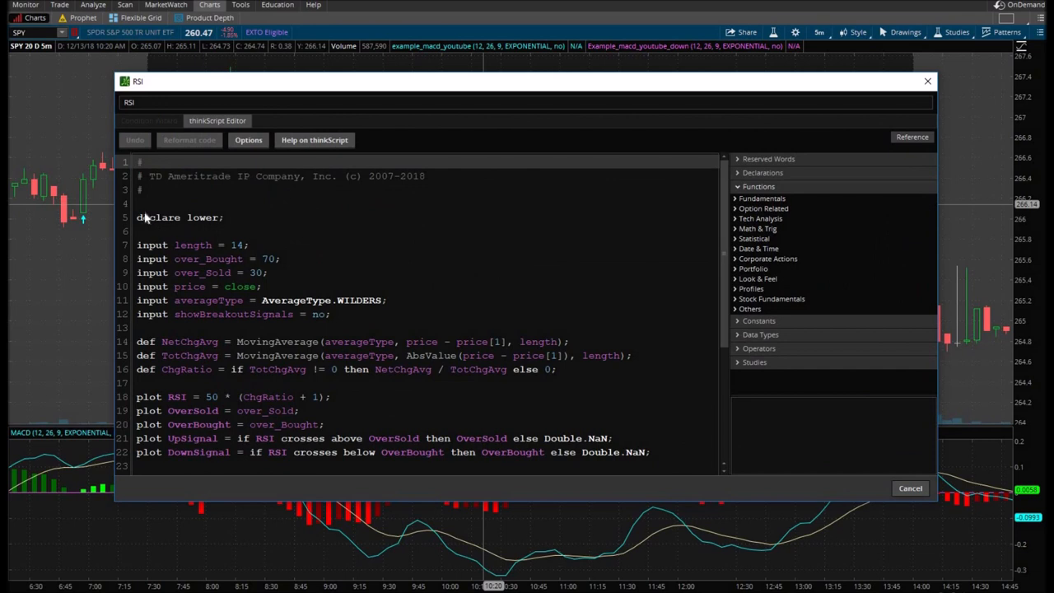
Step: Inspect the RSI script's inputs, definitions, plots and the NetChgAvg line
left_click_drag(137, 243, 239, 341)
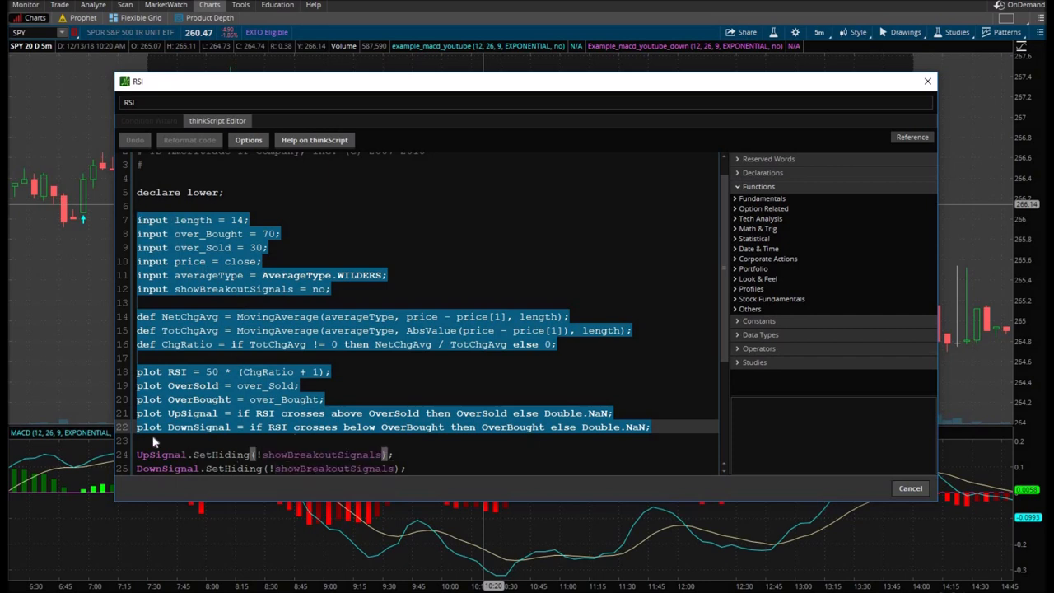
mouse_move(152, 380)
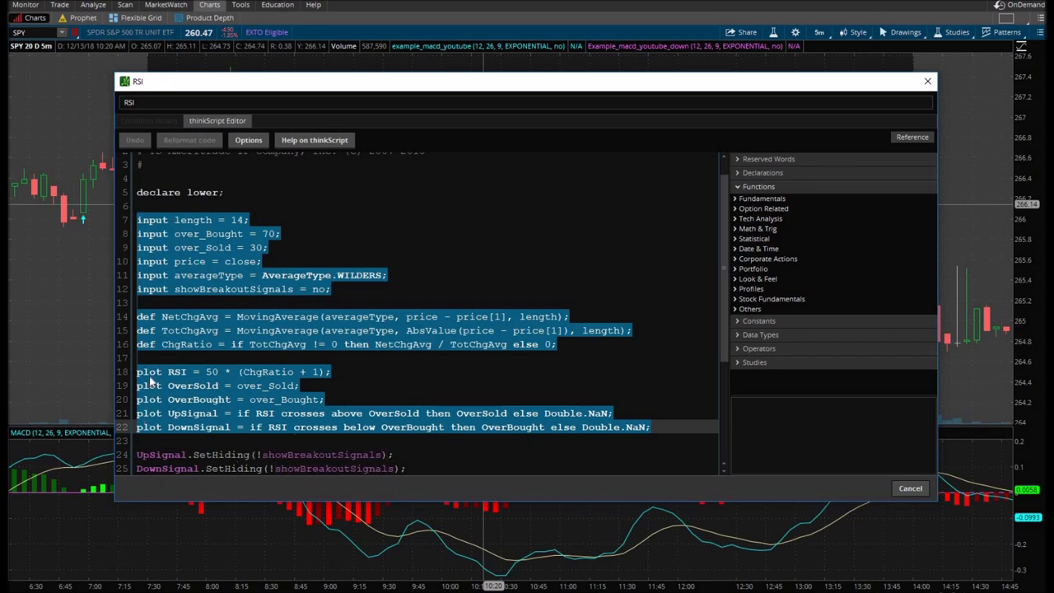
mouse_move(158, 392)
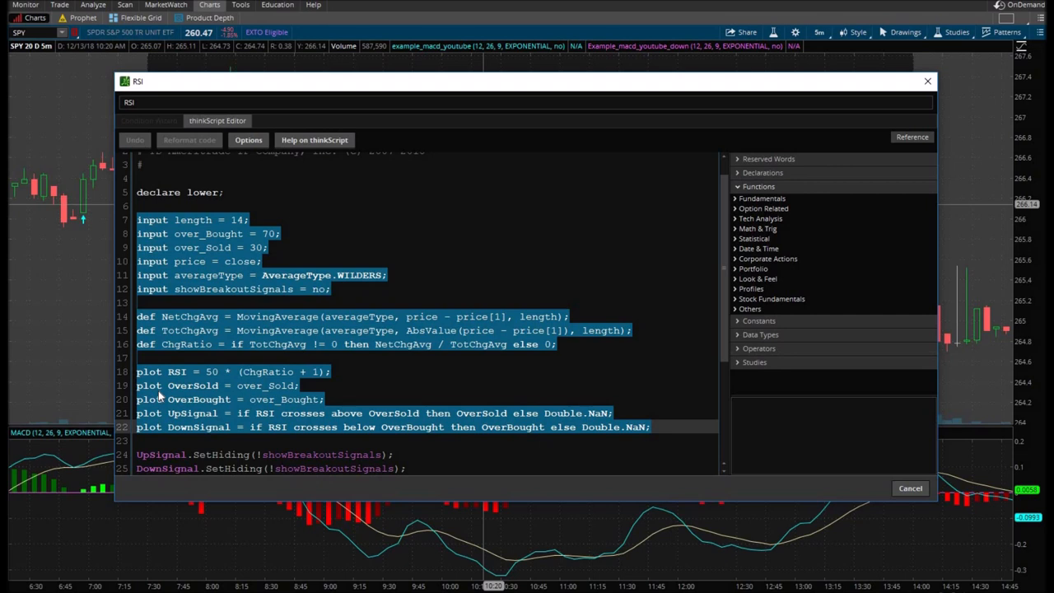
left_click(366, 386)
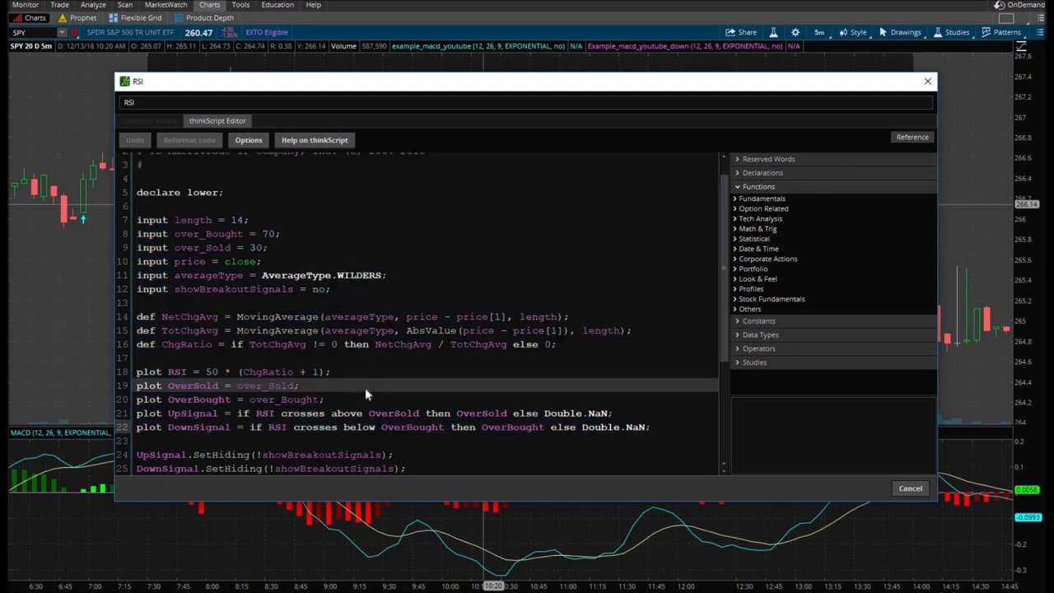
mouse_move(387, 385)
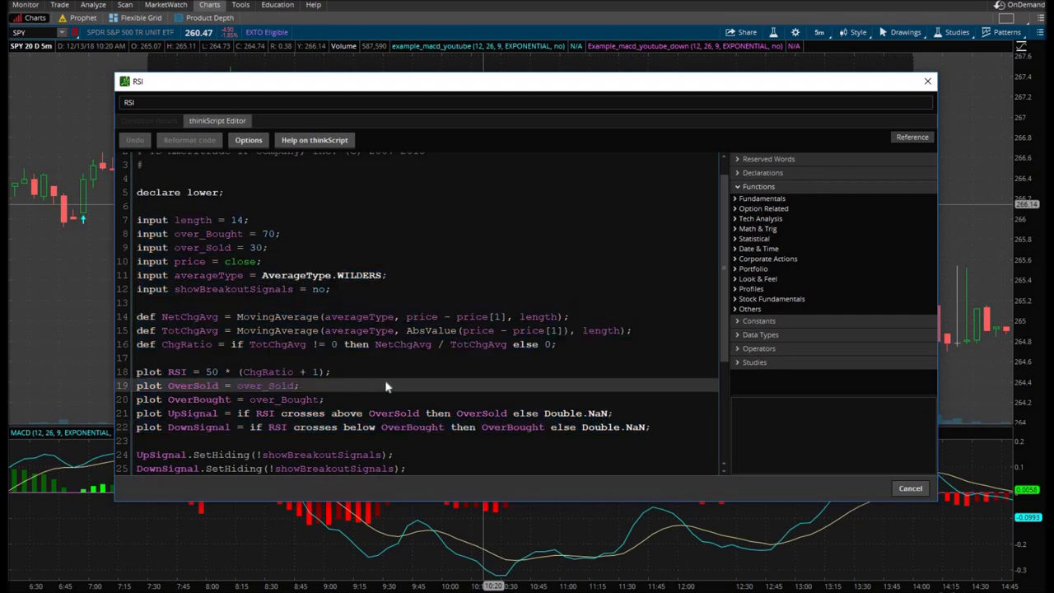
mouse_move(370, 380)
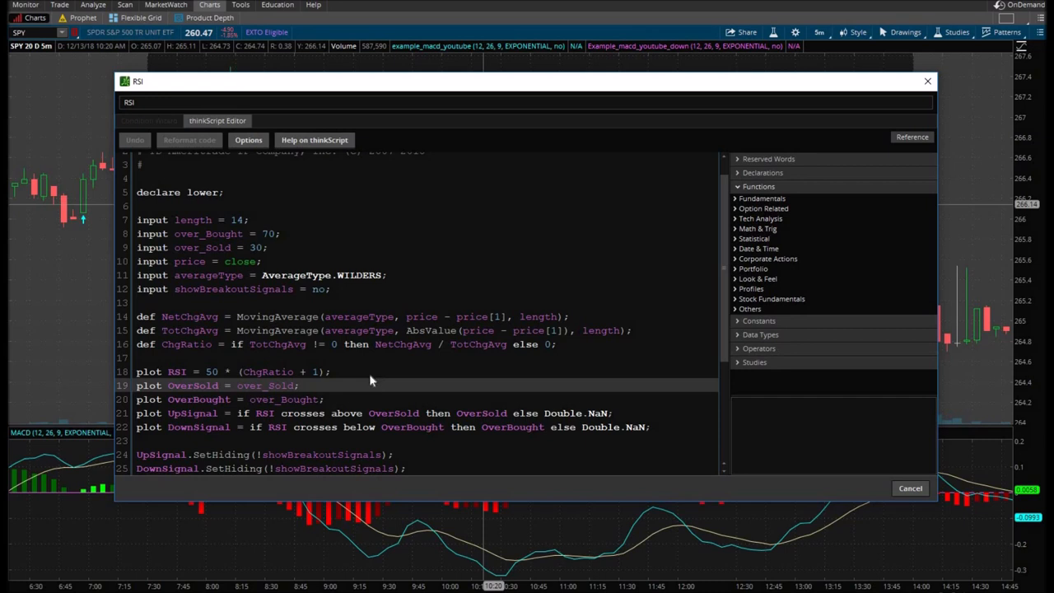
mouse_move(383, 385)
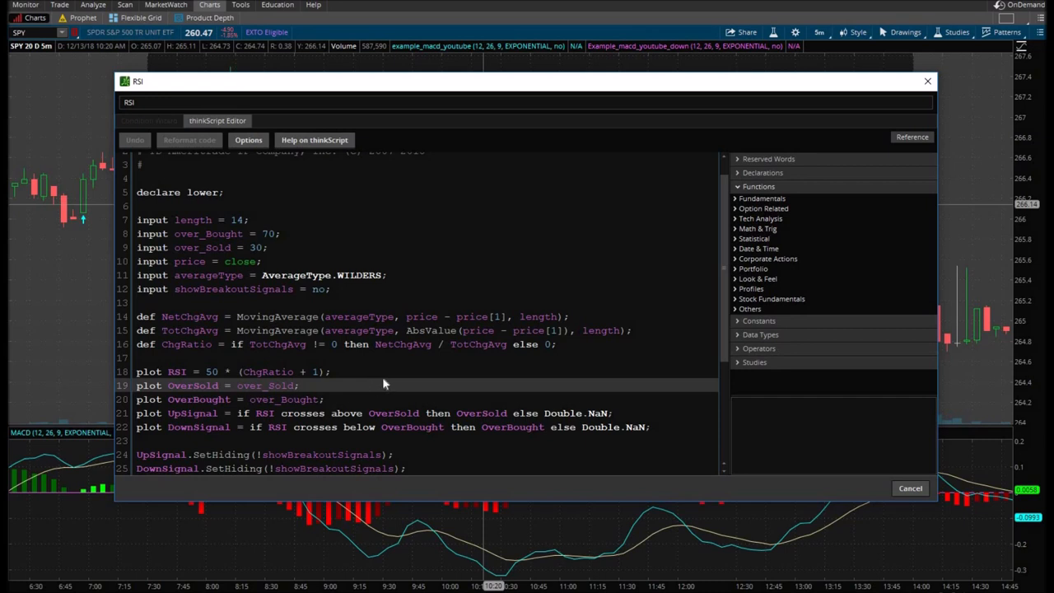
mouse_move(552, 338)
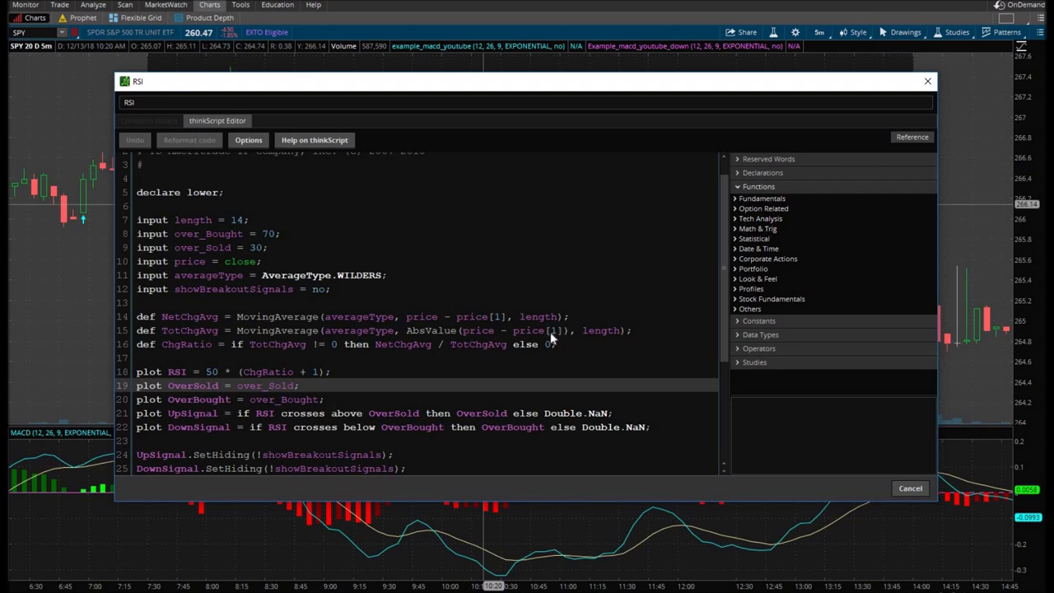
double_click(527, 330)
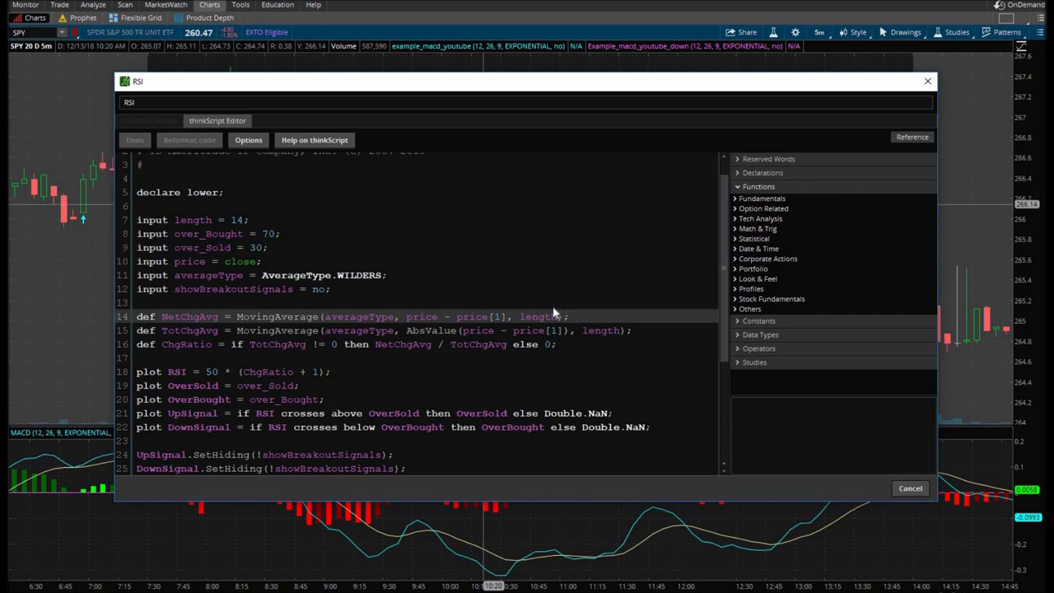
mouse_move(543, 308)
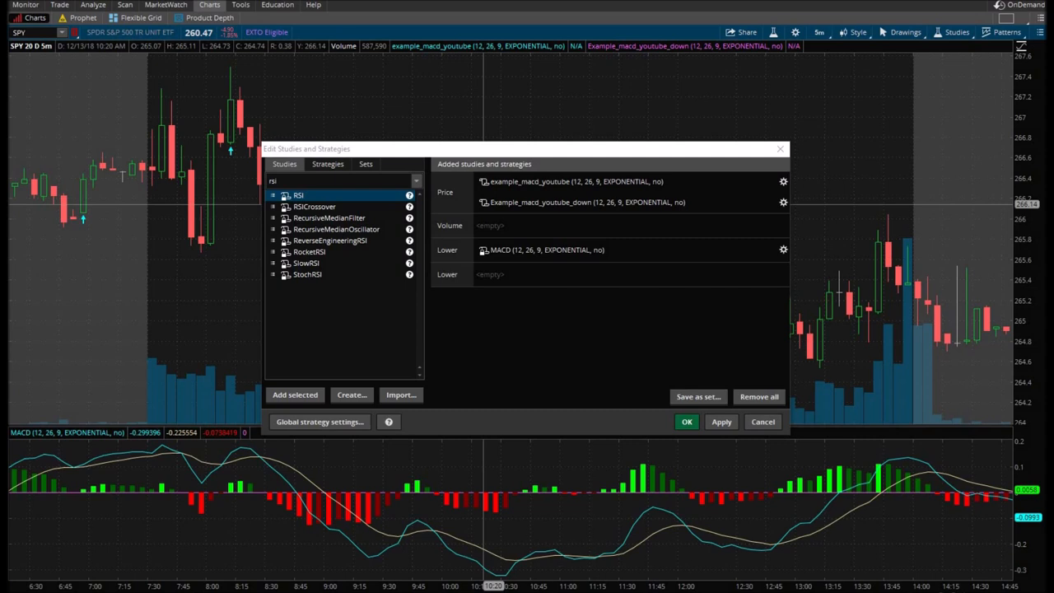
mouse_move(185, 288)
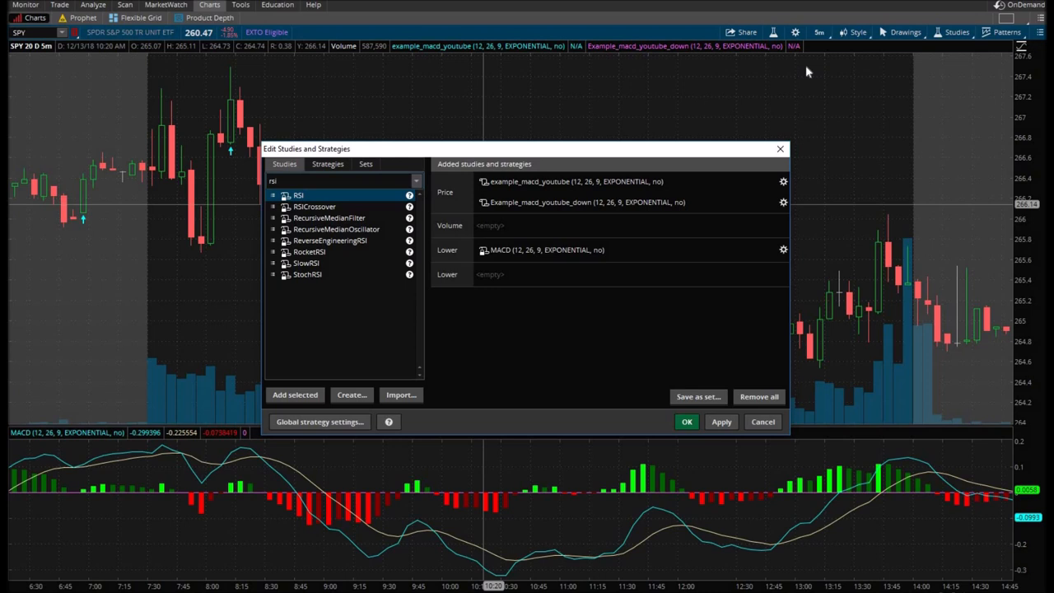
mouse_move(771, 90)
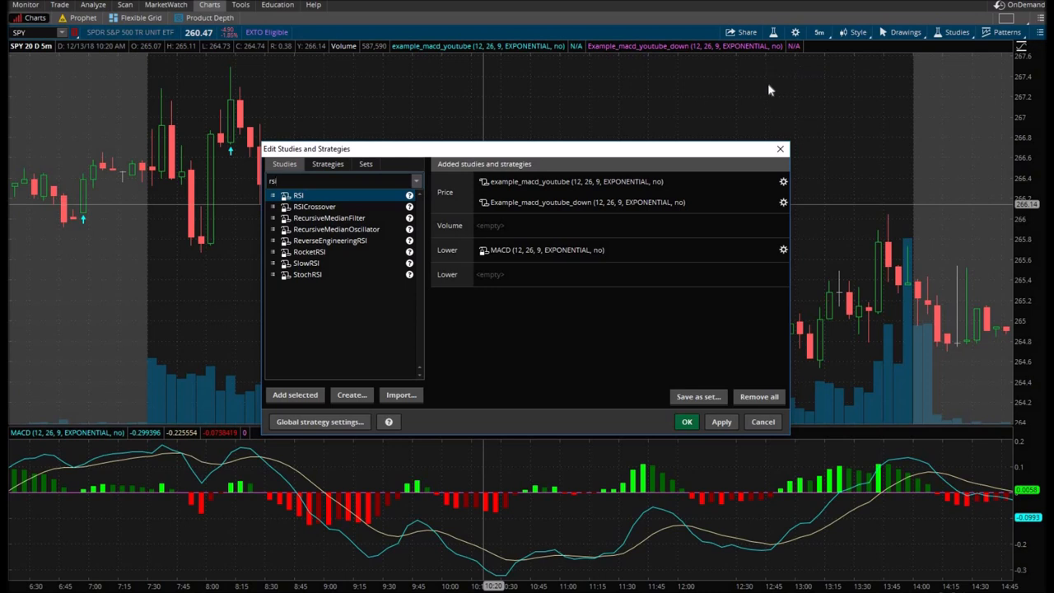
mouse_move(713, 150)
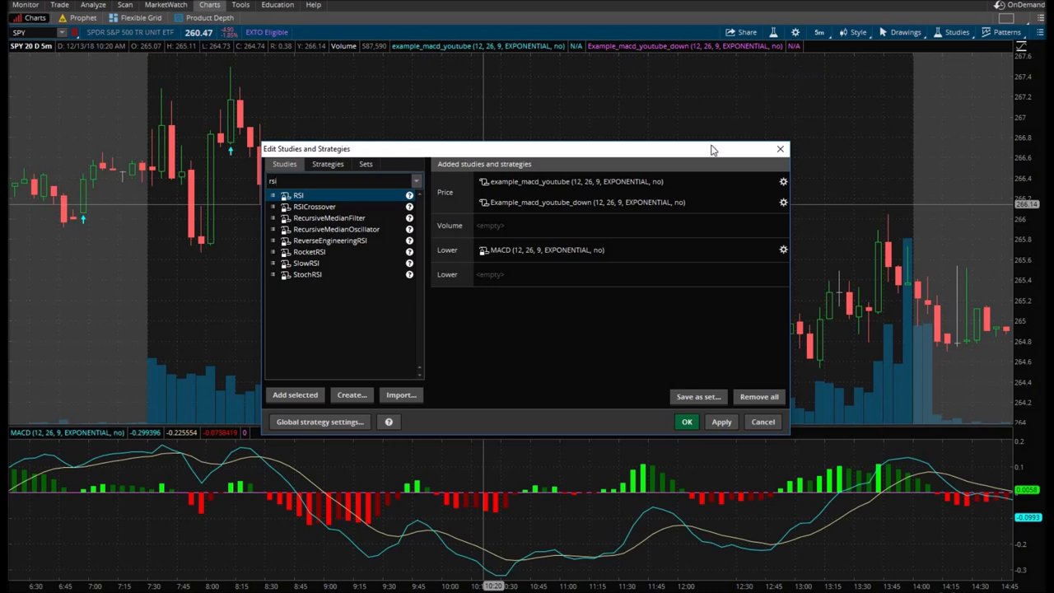
mouse_move(705, 158)
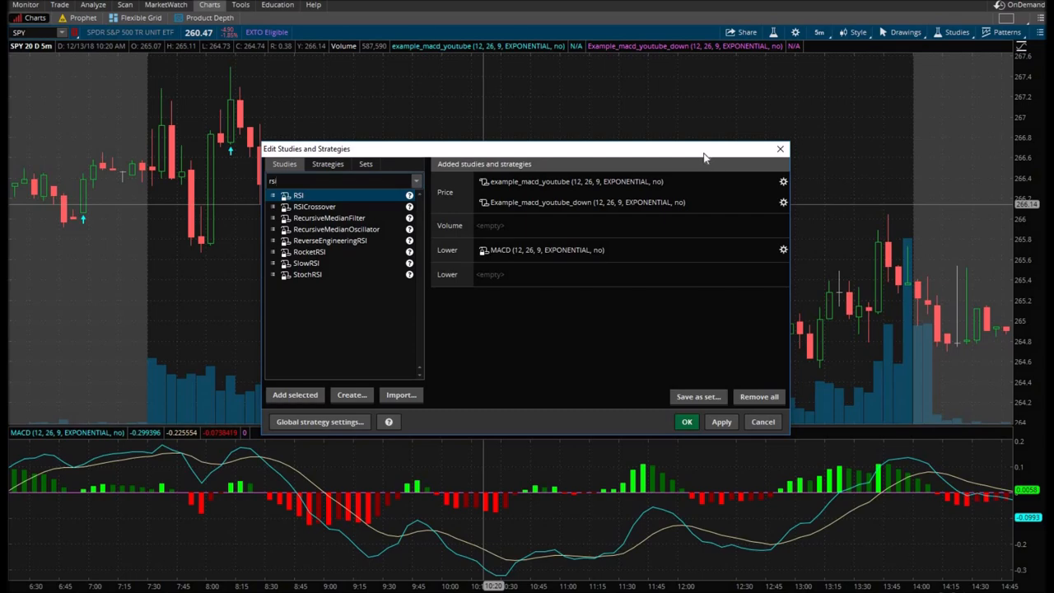